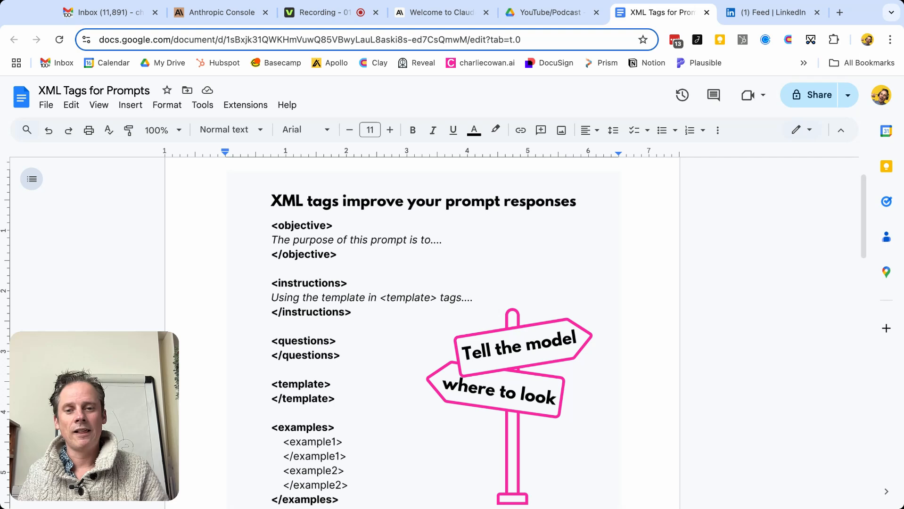
mouse_move(448, 454)
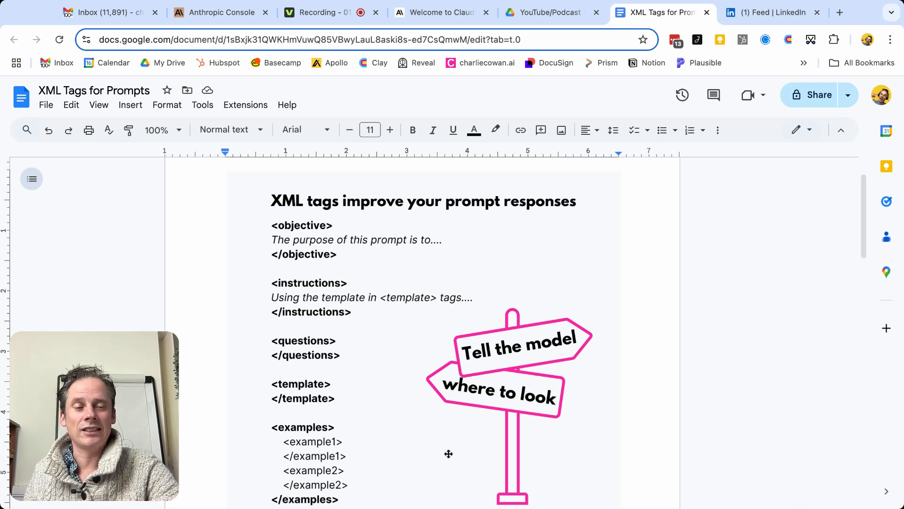
Step: Scroll through the document to the plain tag list under the examples tag
scroll(down, 3)
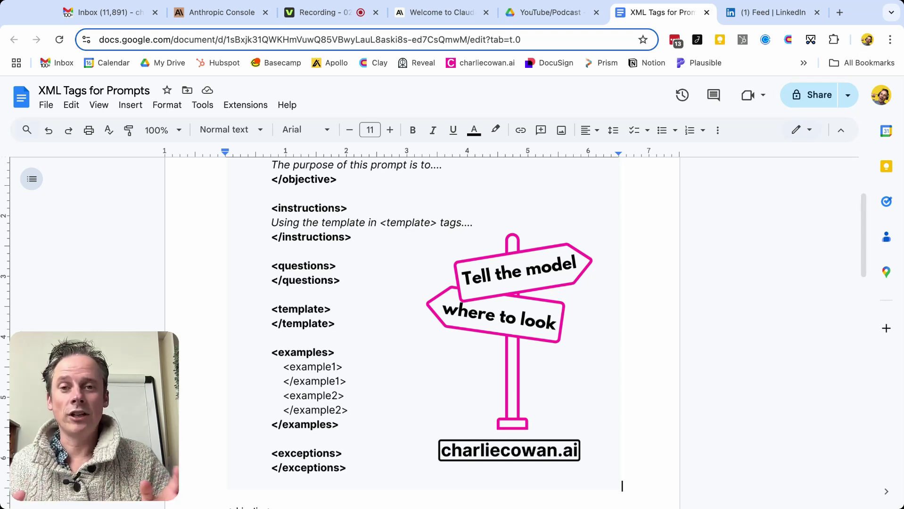
scroll(down, 3)
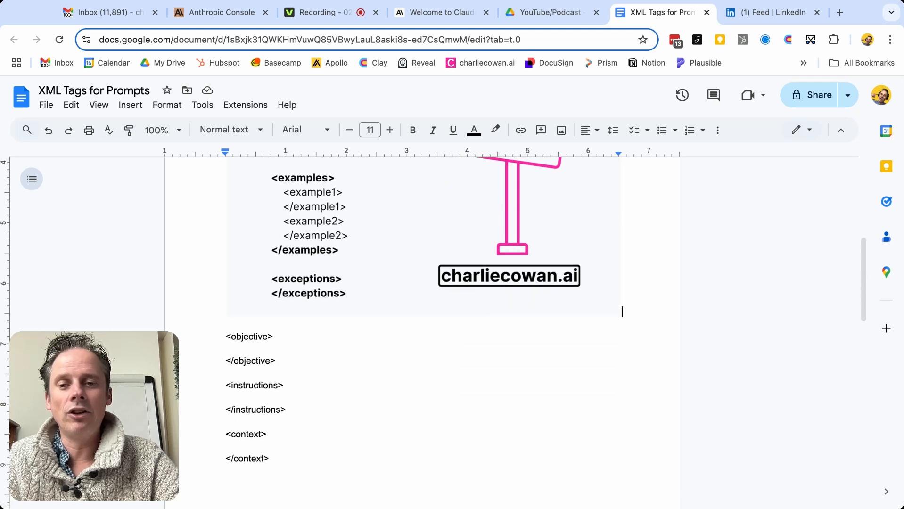
scroll(down, 3)
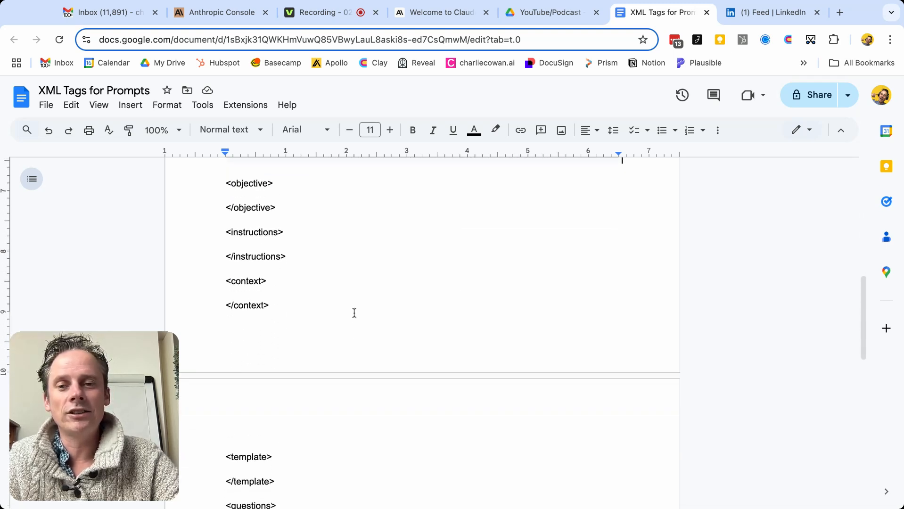
scroll(up, 3)
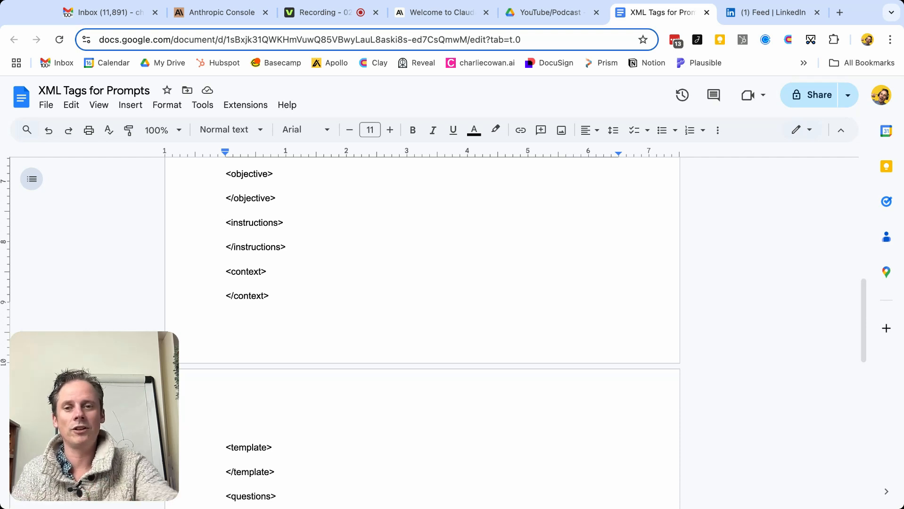
scroll(down, 3)
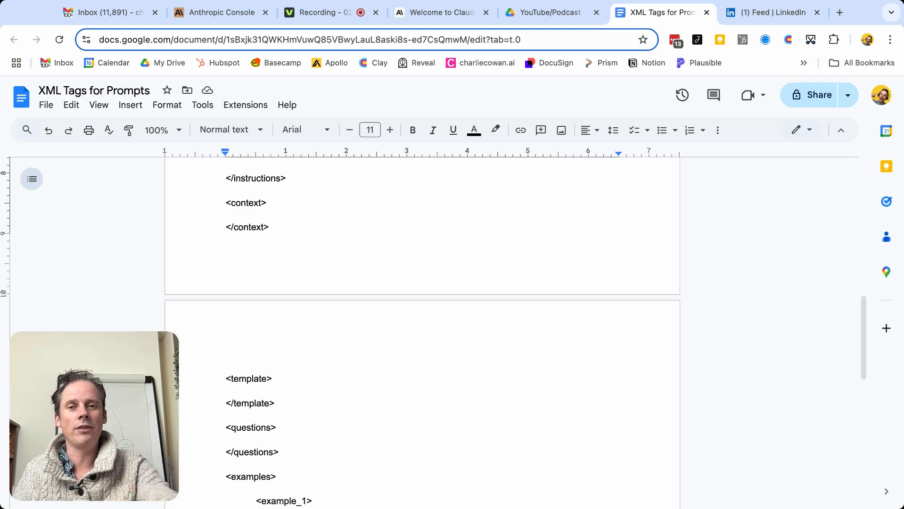
scroll(down, 3)
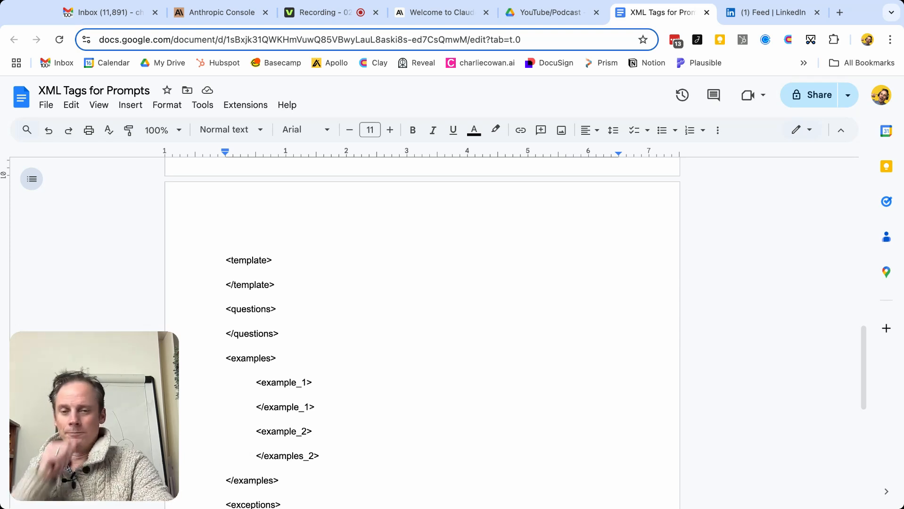
scroll(up, 3)
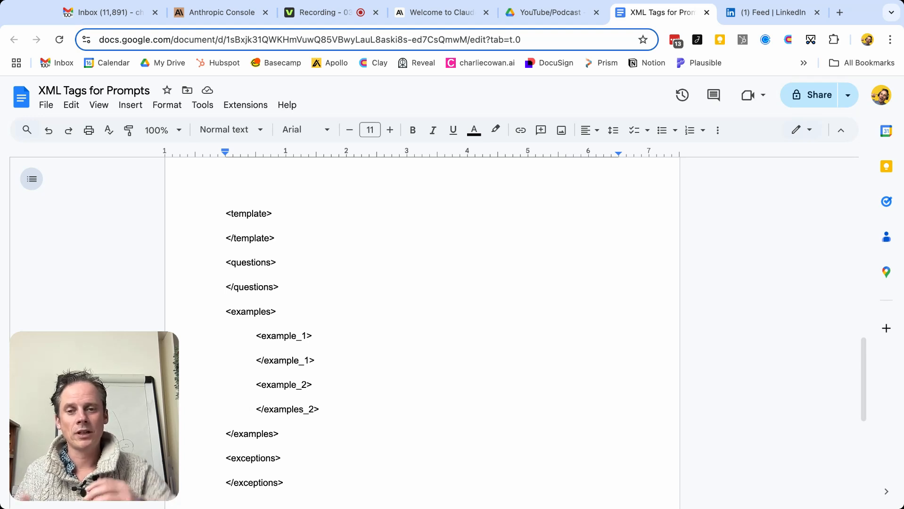
scroll(down, 3)
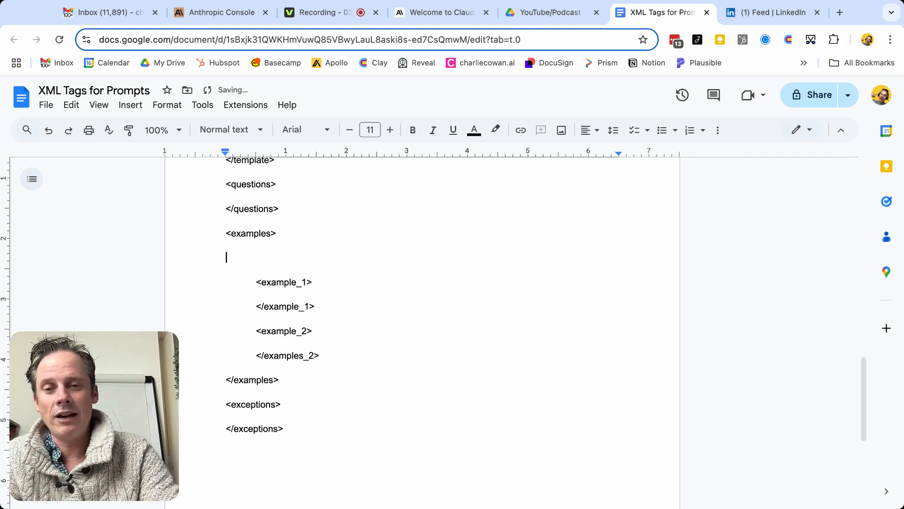
Step: Wrap the examples in <good_response></good_response> tags and rename example_1 to good_example_1
text(<goo)
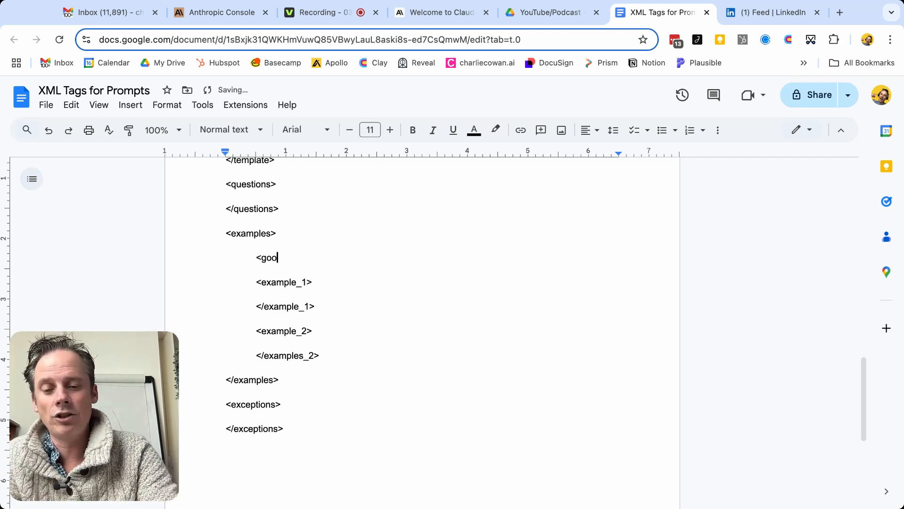
text(d response>)
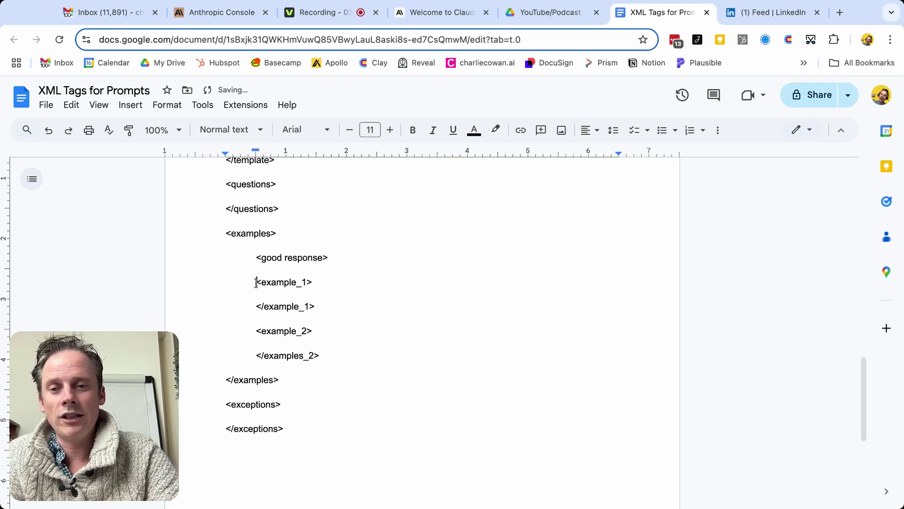
text(good_)
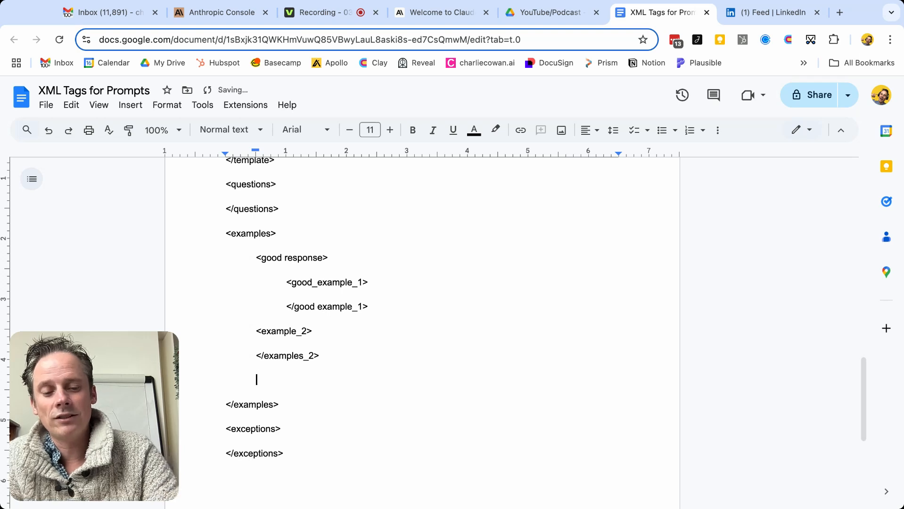
text(</)
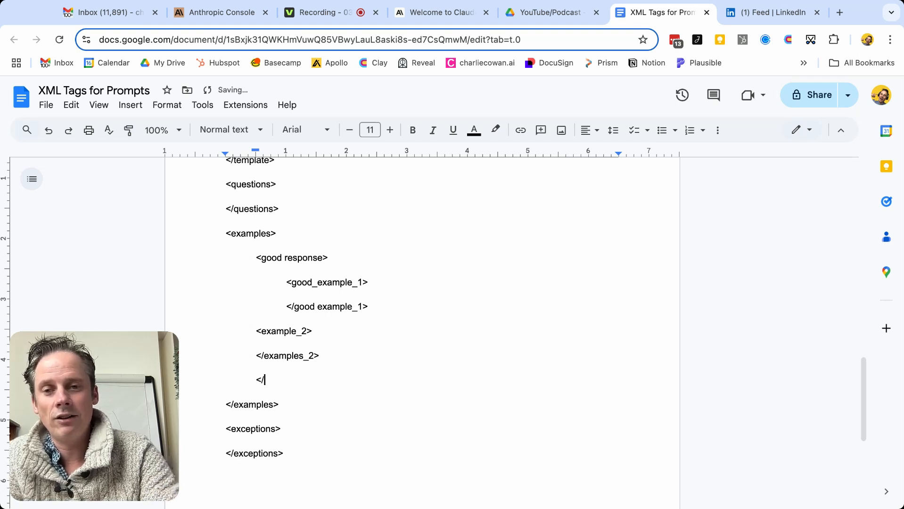
text(good resp)
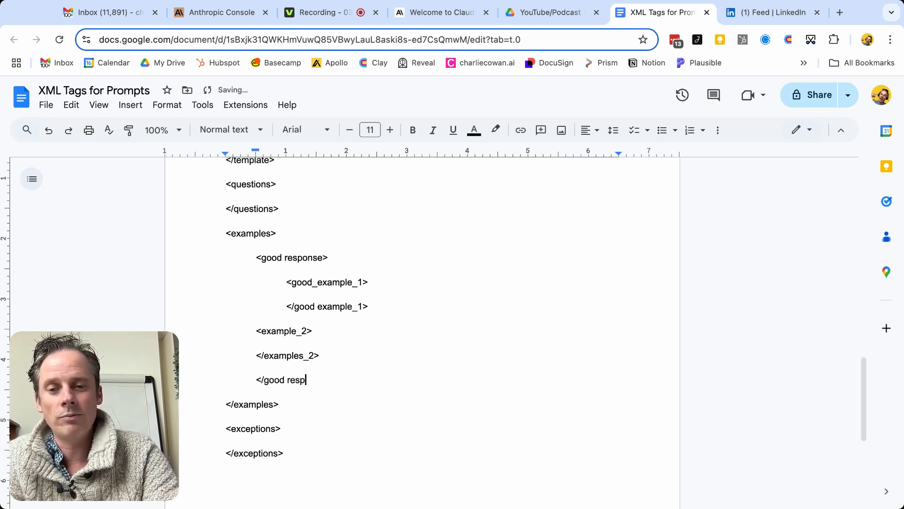
text(onse>)
click(292, 257)
text(_)
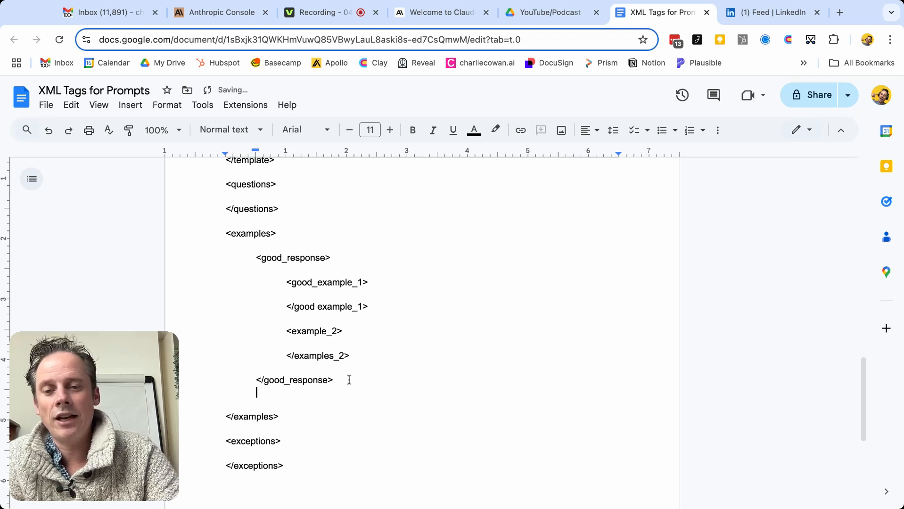
Step: Type the <bad_response> and </bad_response> tags below </good_response>
text(<)
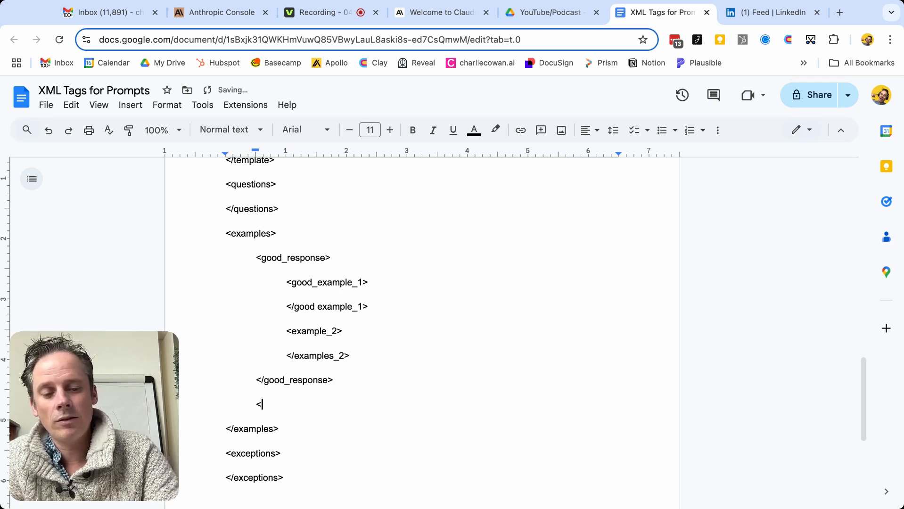
text(bad)
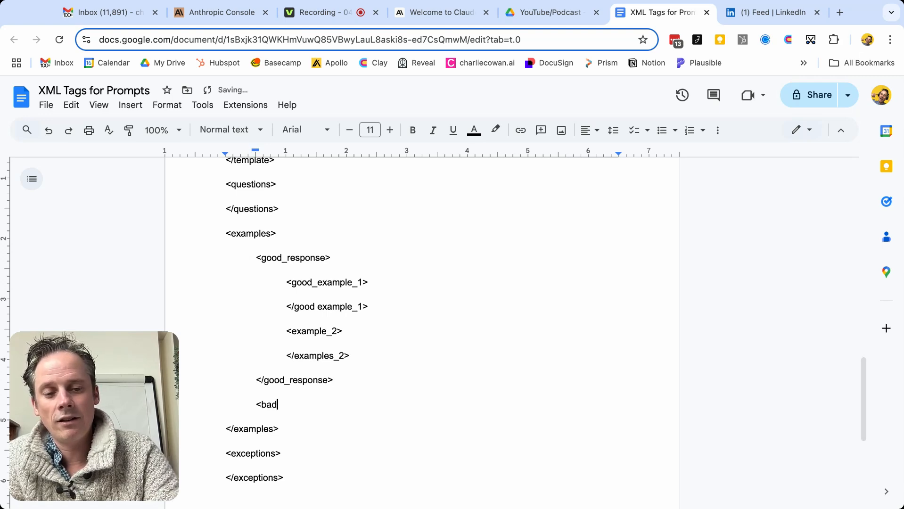
text(_response>)
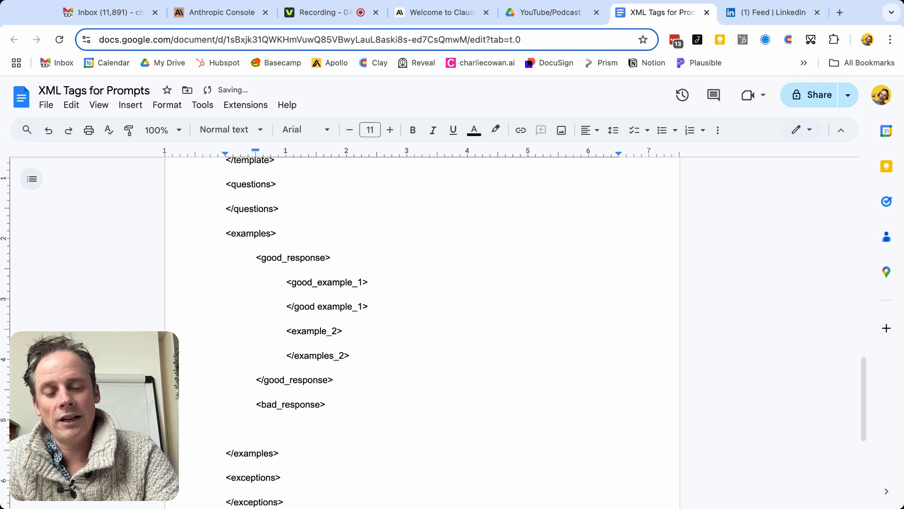
text(</ba)
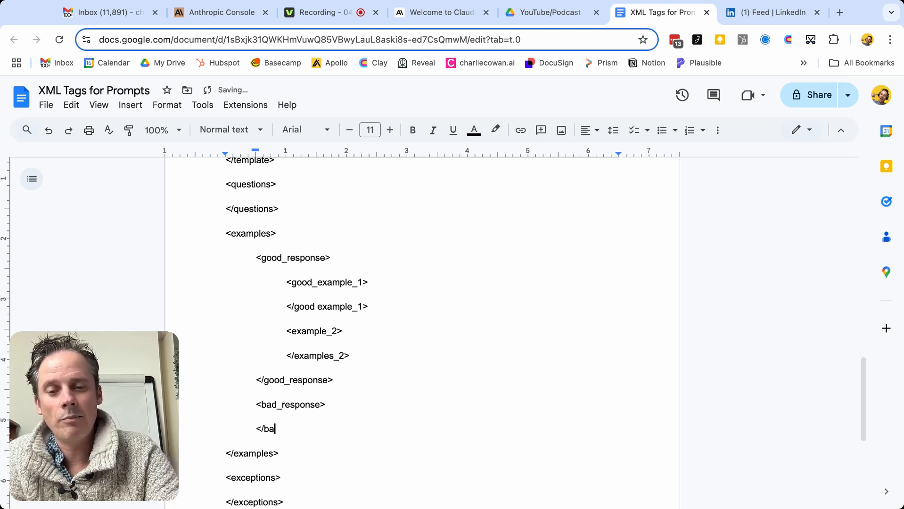
text(d_rspo)
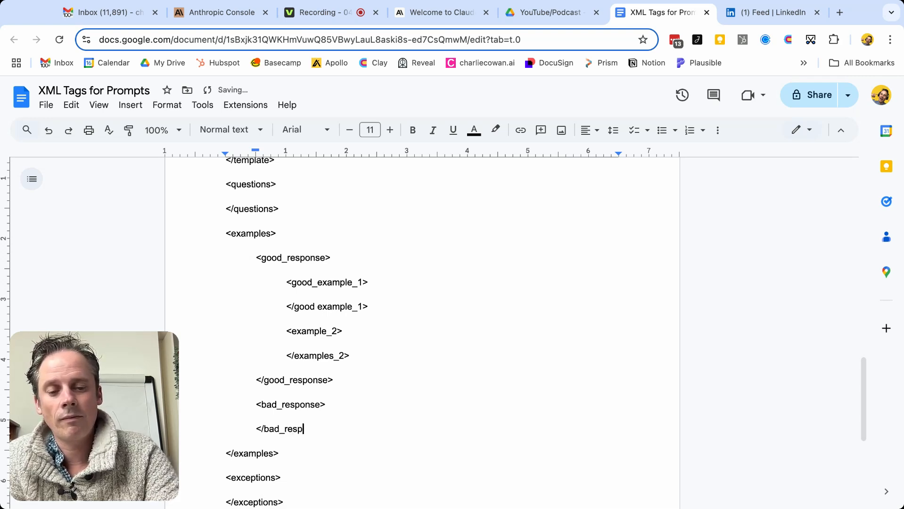
text(onse>)
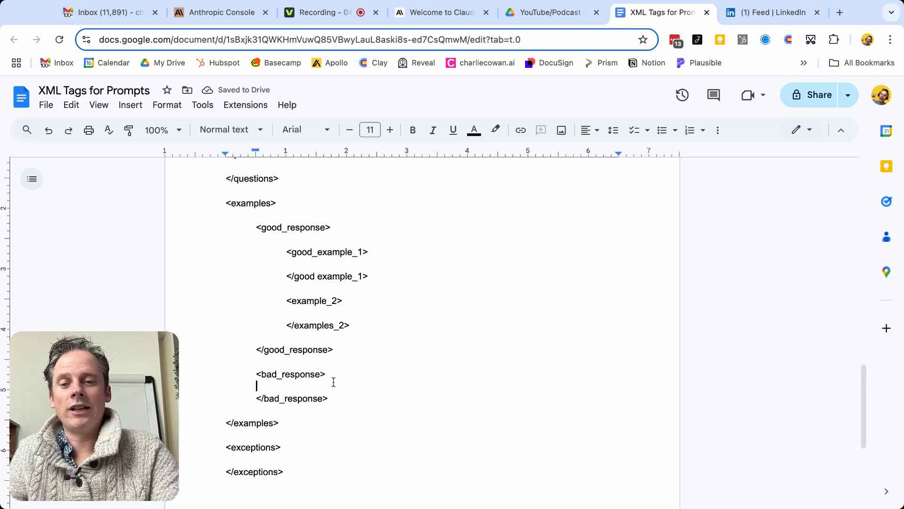
Step: Write 'A bad response would include' between the bad_response tags
text(A bad r)
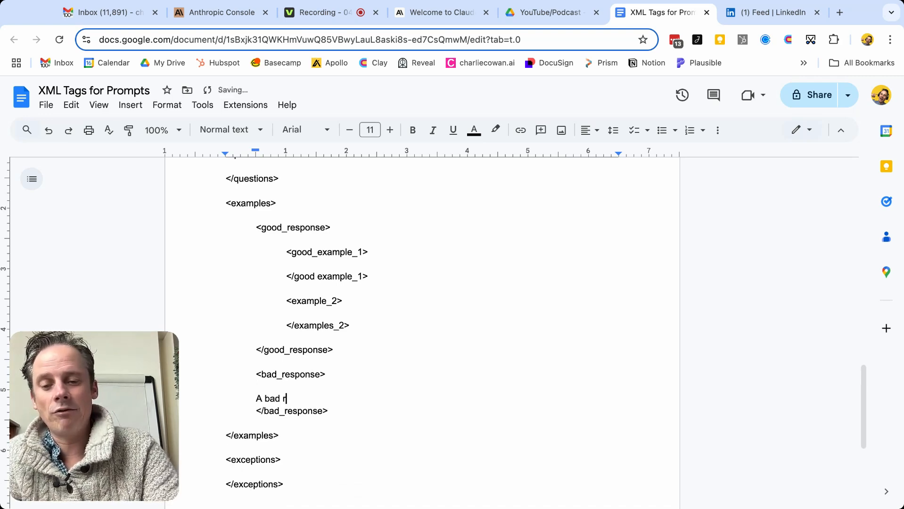
text(esponse wou)
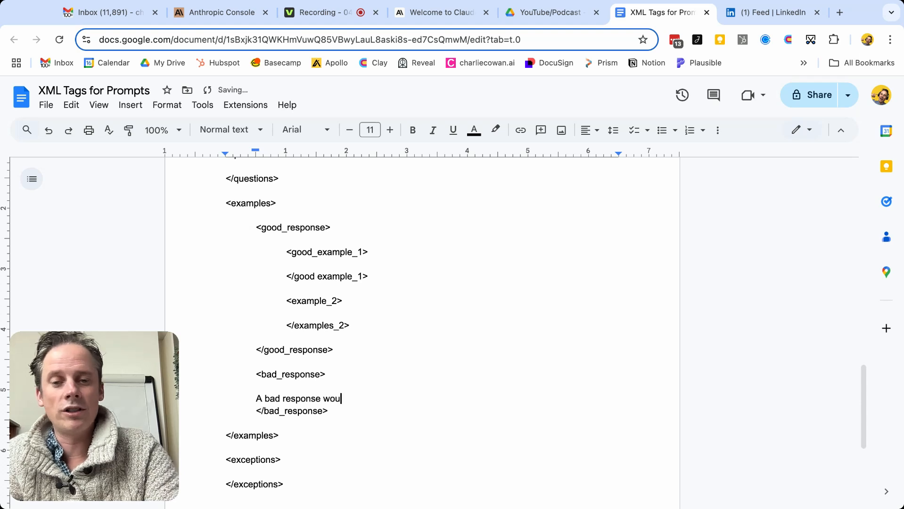
text(ld inclid)
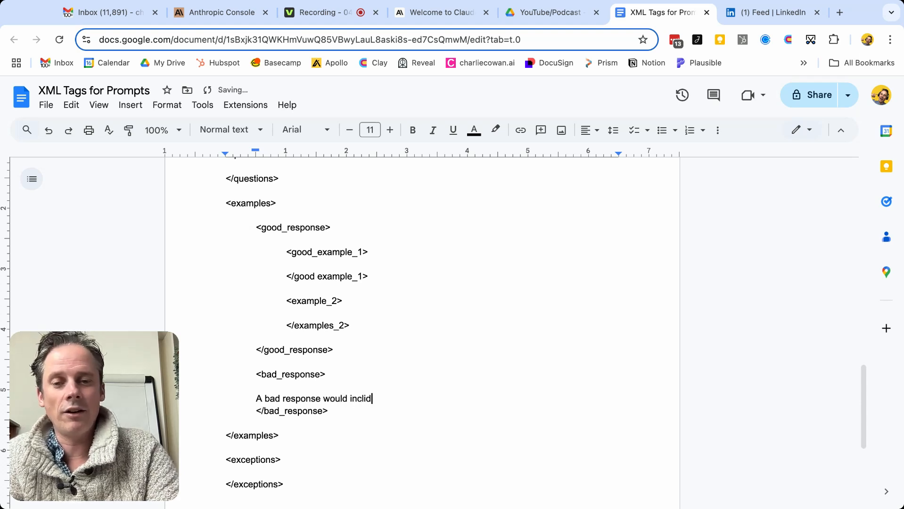
text(e)
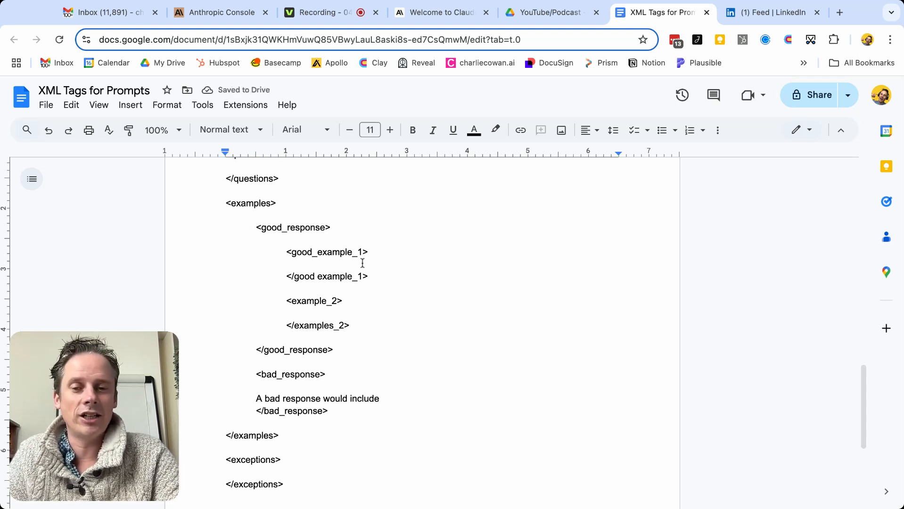
scroll(down, 3)
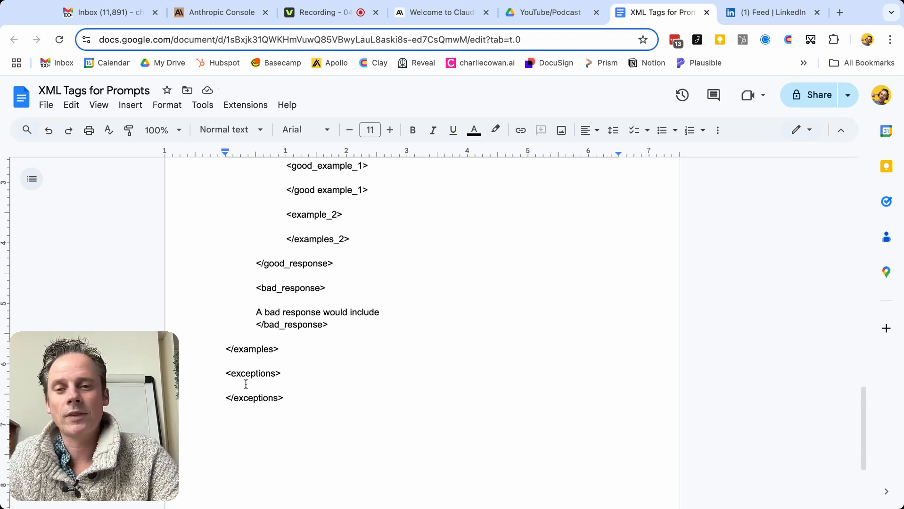
Step: Scroll below the shaded example block to the objective, instructions and context tags
scroll(down, 3)
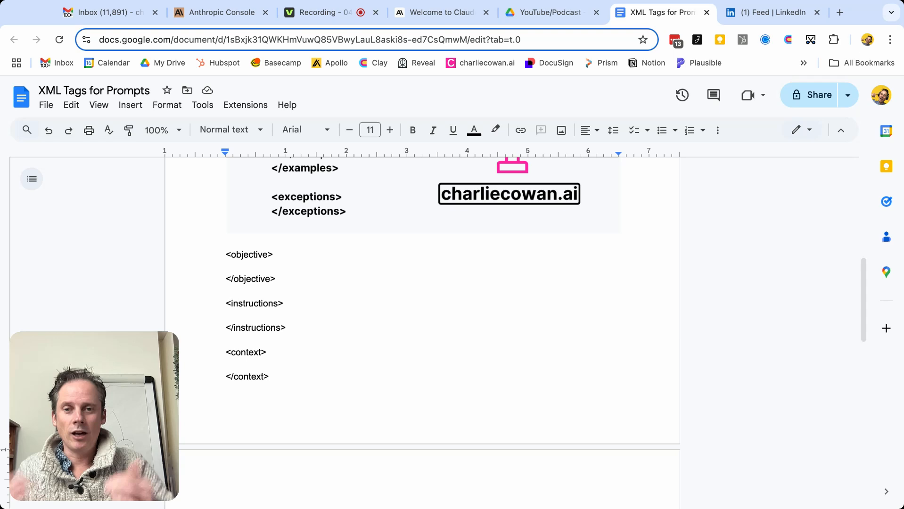
Step: Fill the objective: engage a manager in a feedback role play with a direct report
click(274, 255)
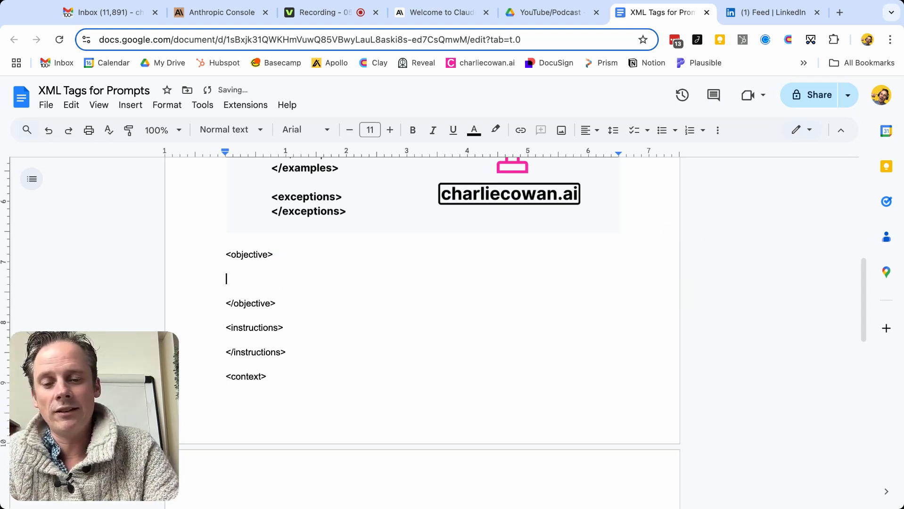
text(The objective)
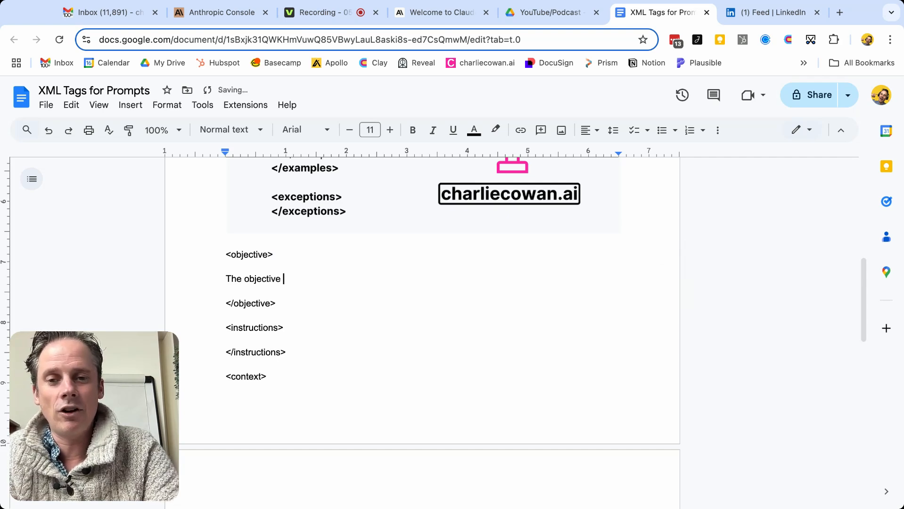
text(of this project is to)
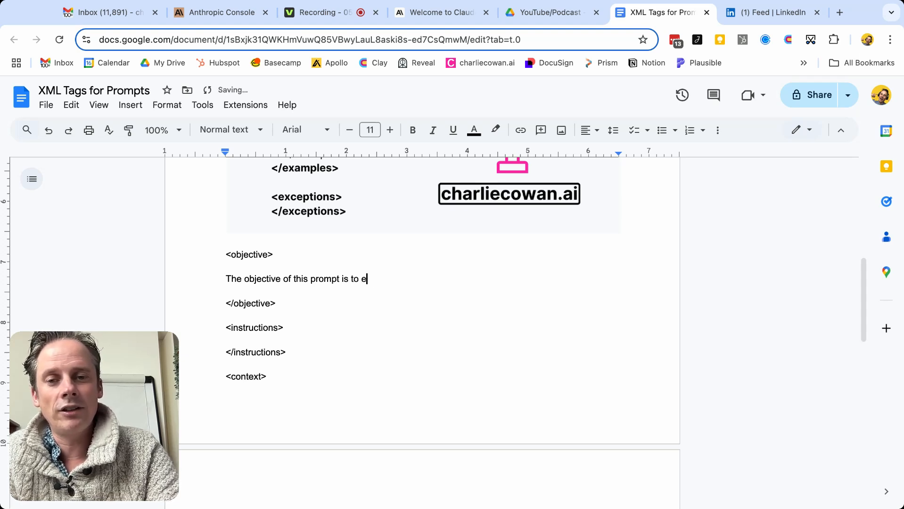
text(ngage the us)
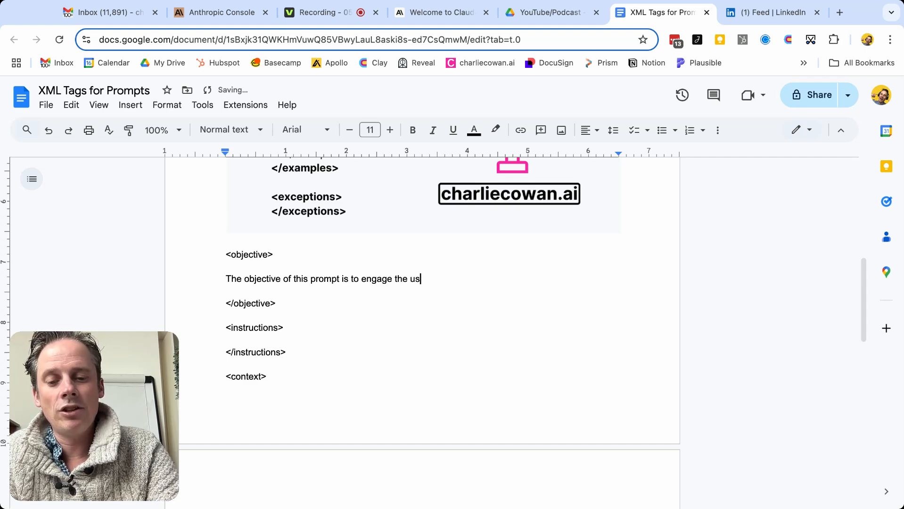
text(er who is a m)
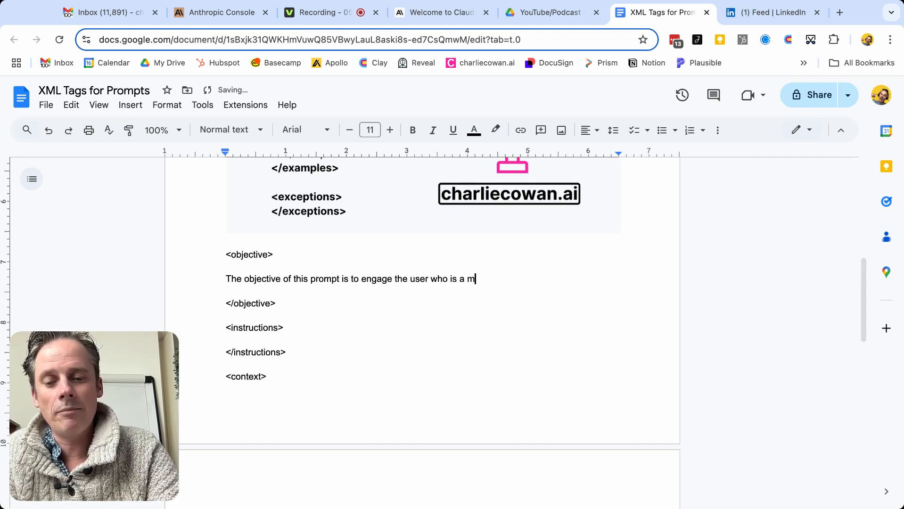
text(anager in a)
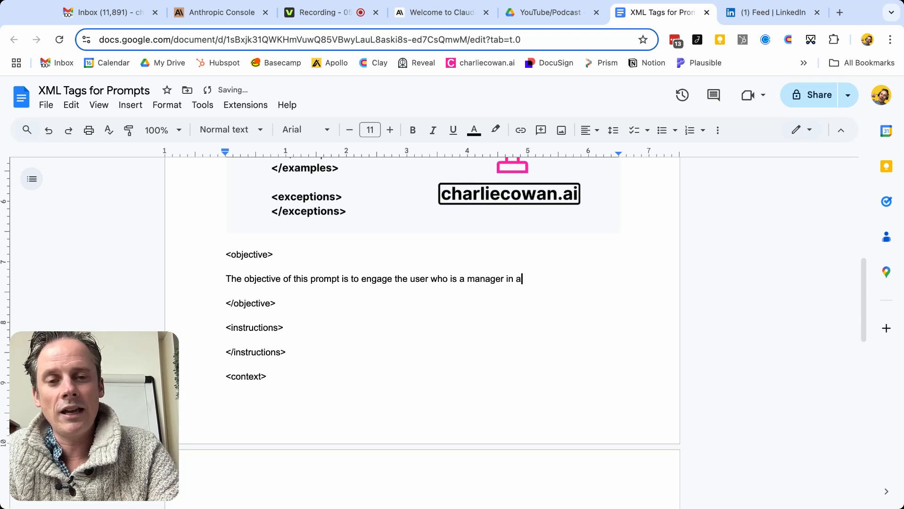
text(role play)
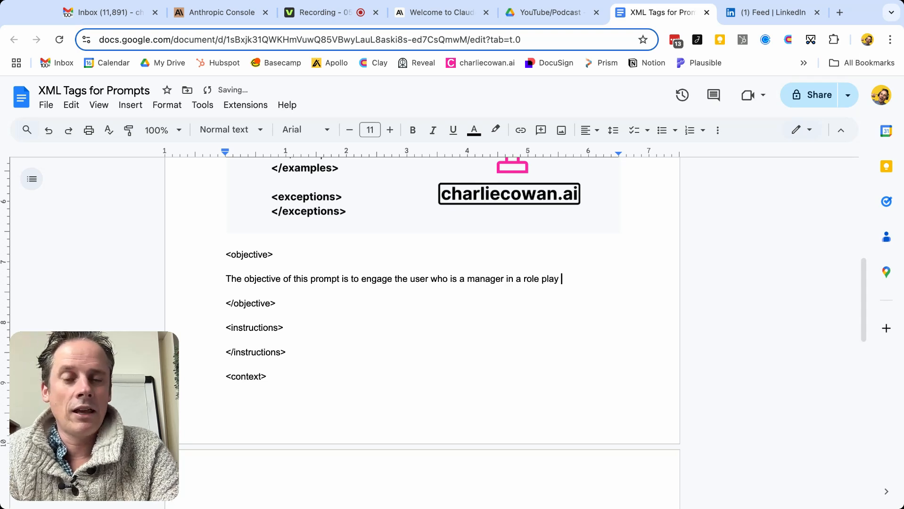
text(for)
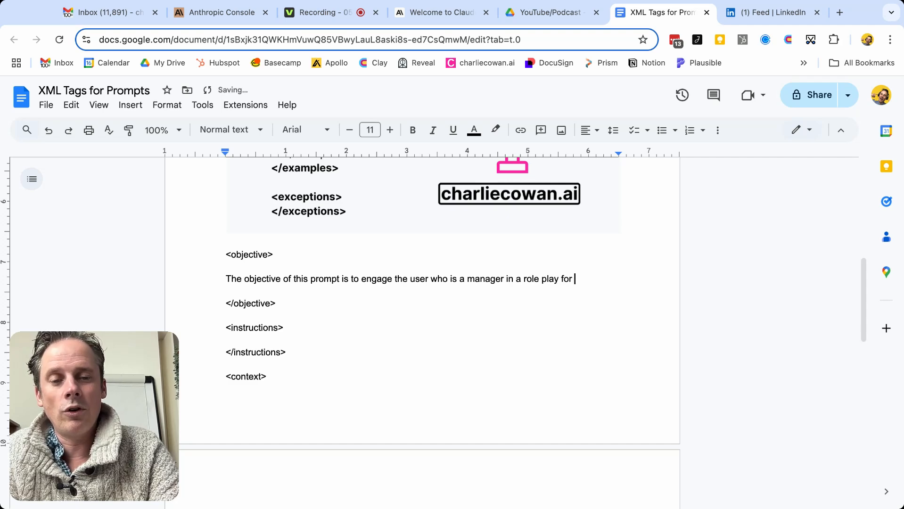
text(providing chan)
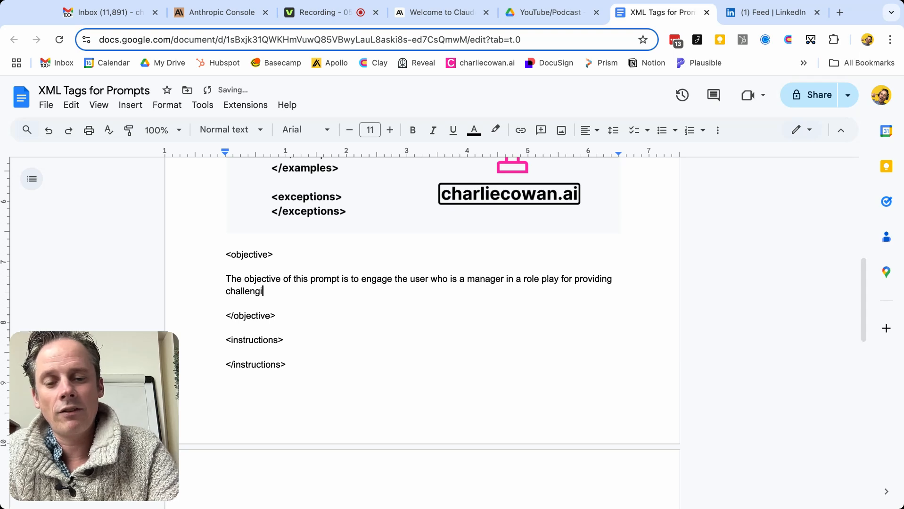
text(ng feedback to)
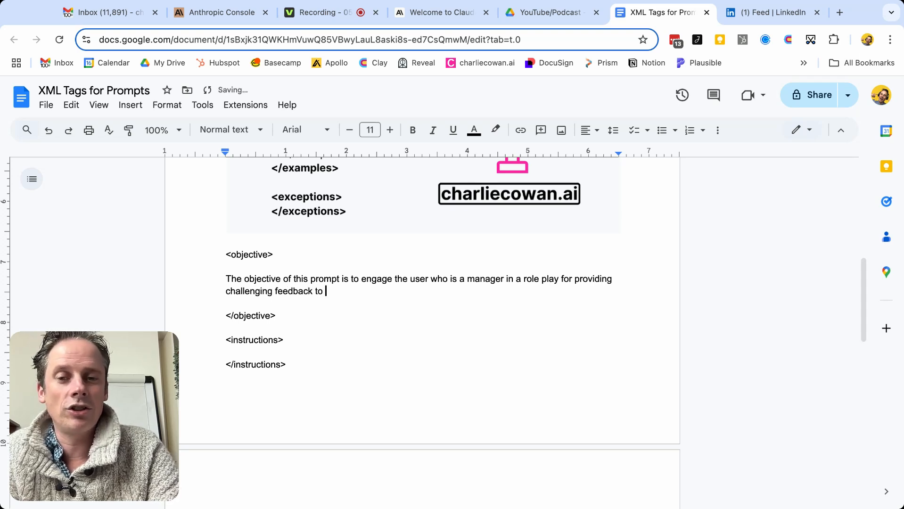
text(one of)
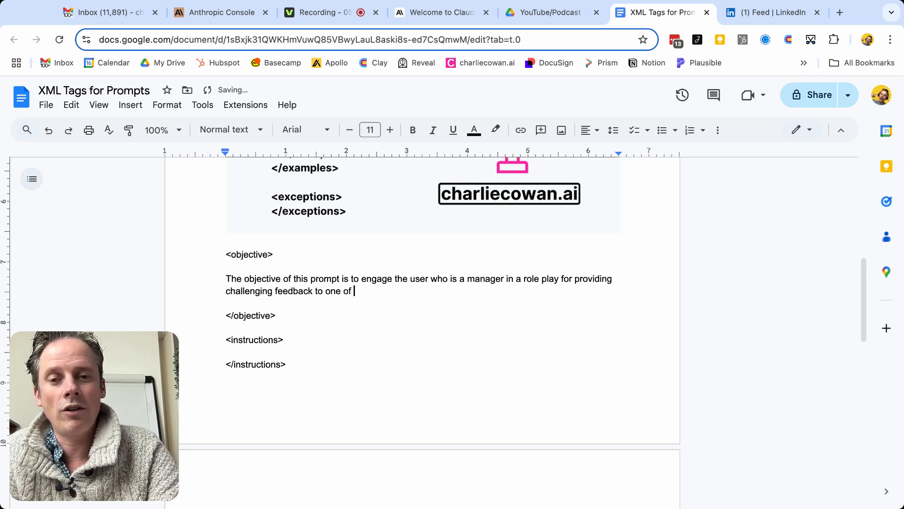
text(their direct reports.)
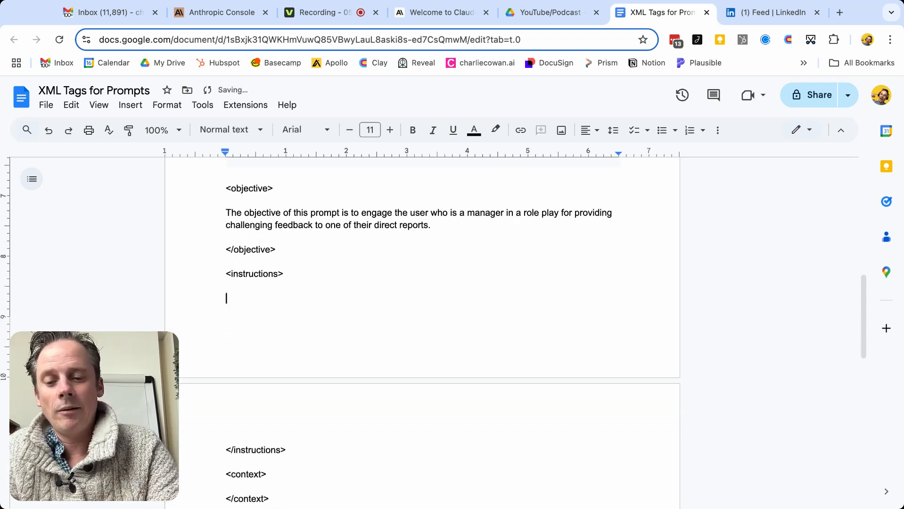
Step: Add the instruction to hold a human-like conversation using the questions in <questions>
text(You will engage the)
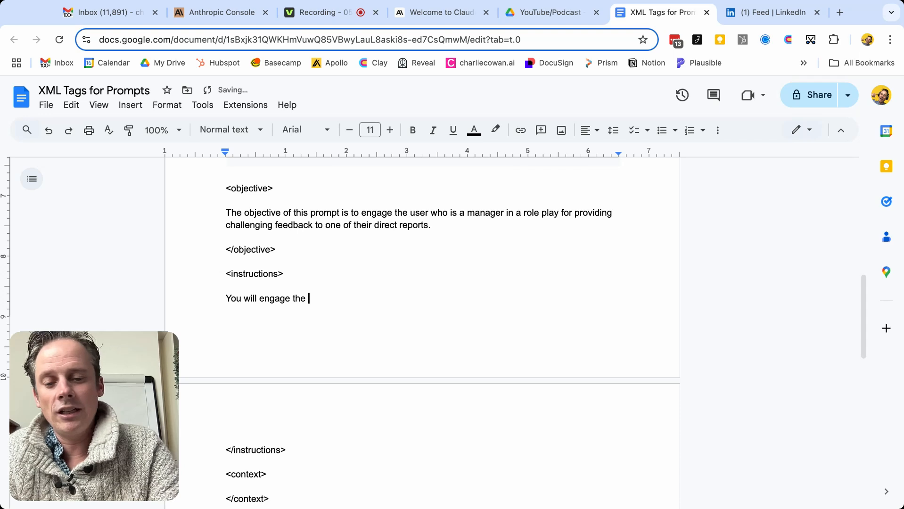
text(user in a)
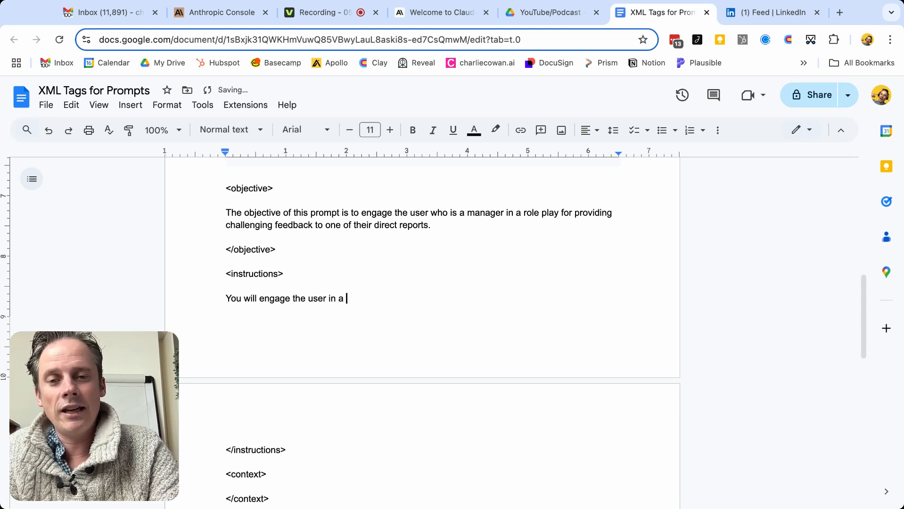
text(hum)
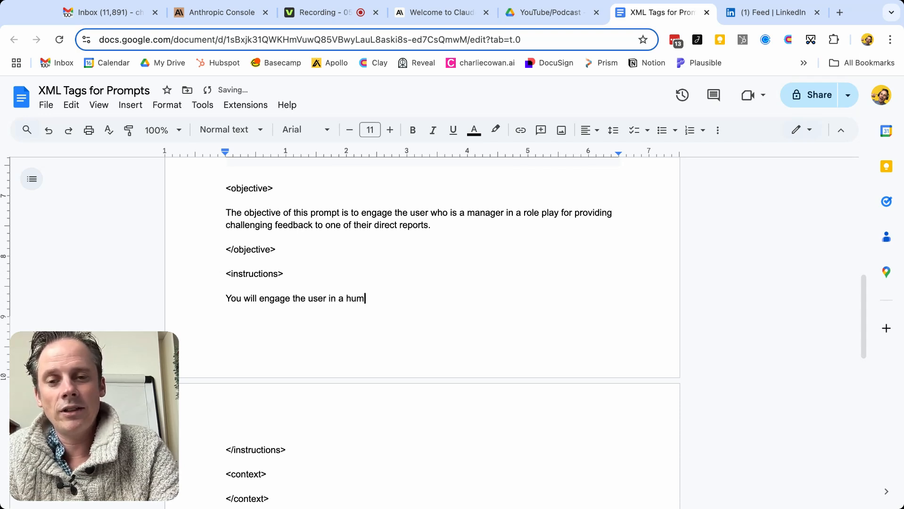
text(an likke roleplay co)
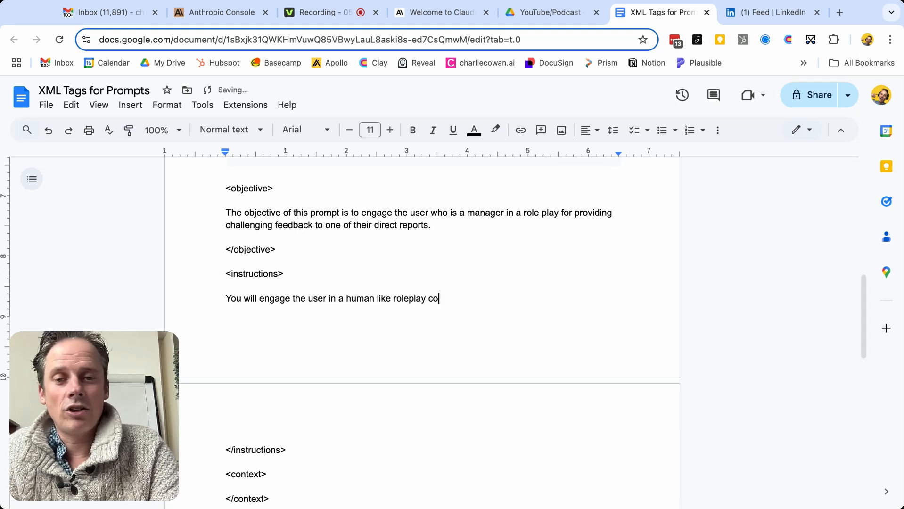
text(nversation)
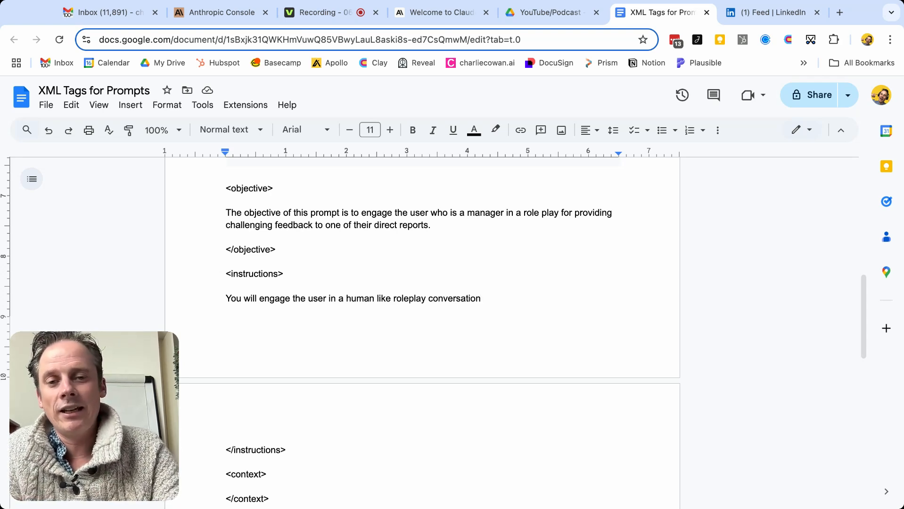
text(using the)
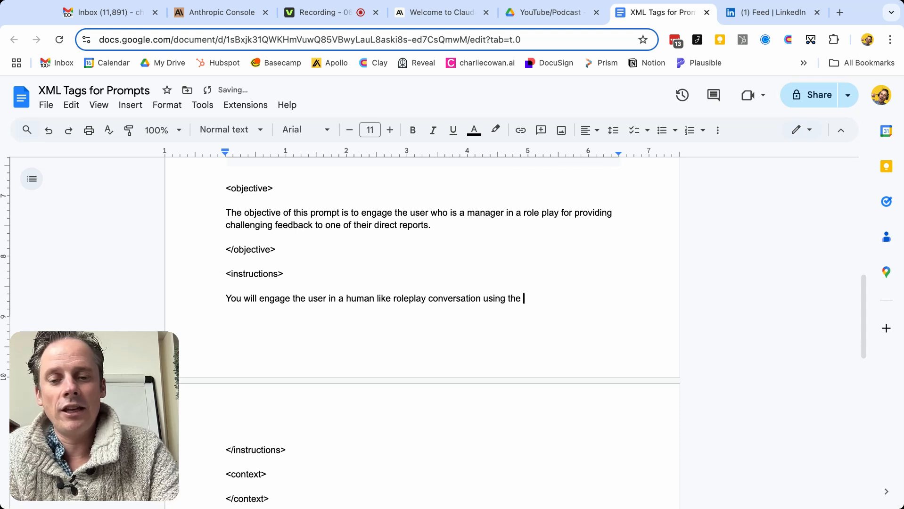
text(questions)
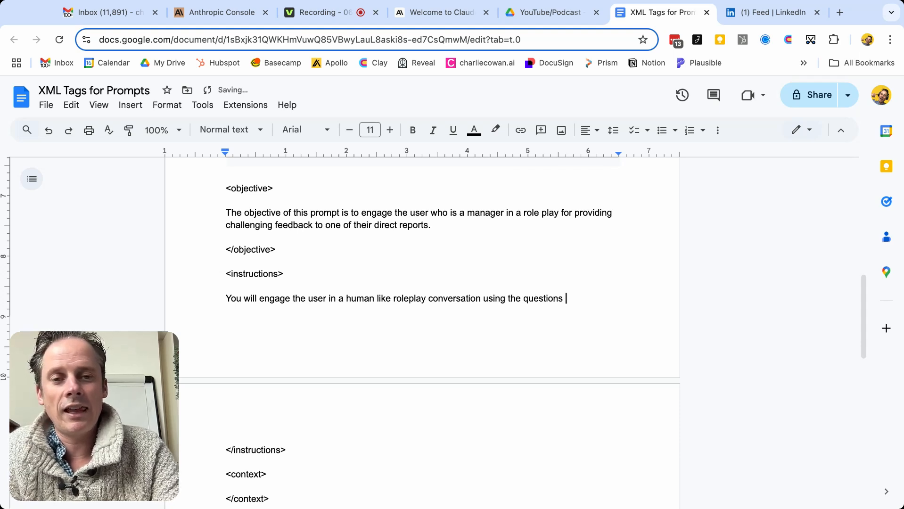
text(in the <qu)
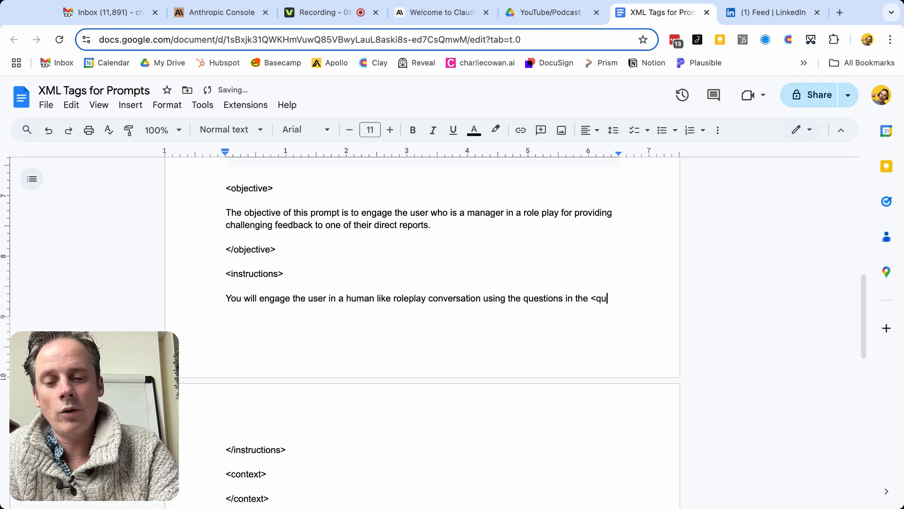
text(estion> tags.)
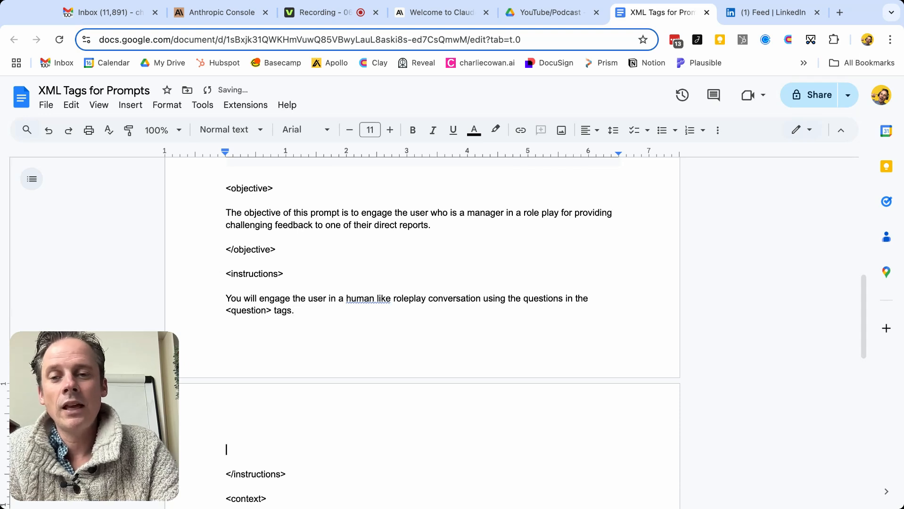
Step: Add the sentence: after the role play, give a report following the <template> tag format
text(Having comple)
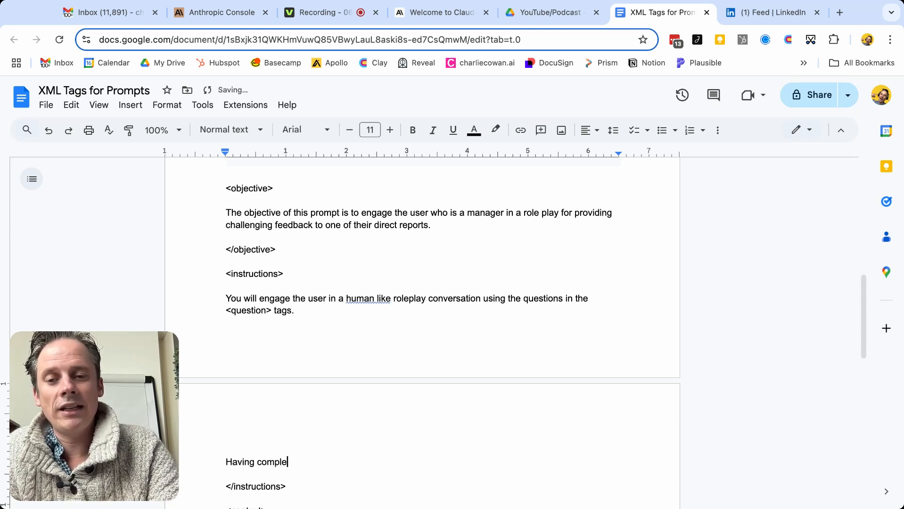
text(ted your)
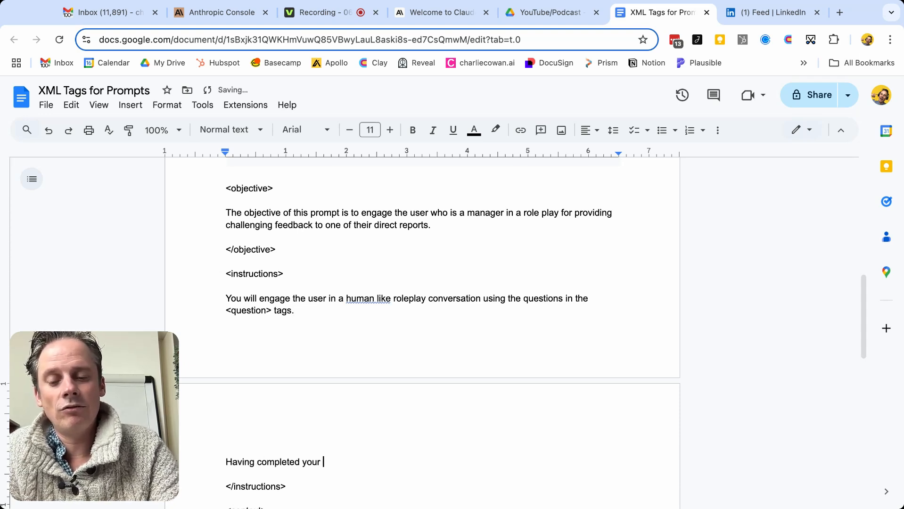
text(role play, uo)
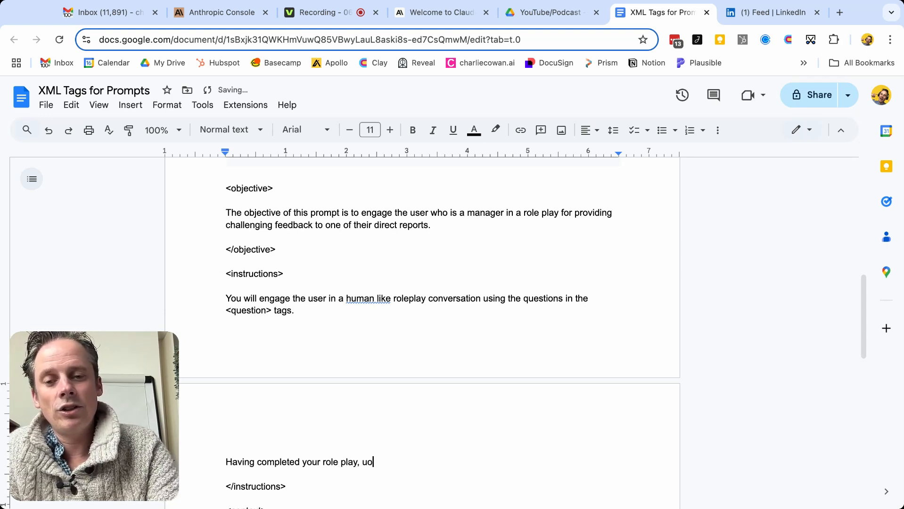
text(you will)
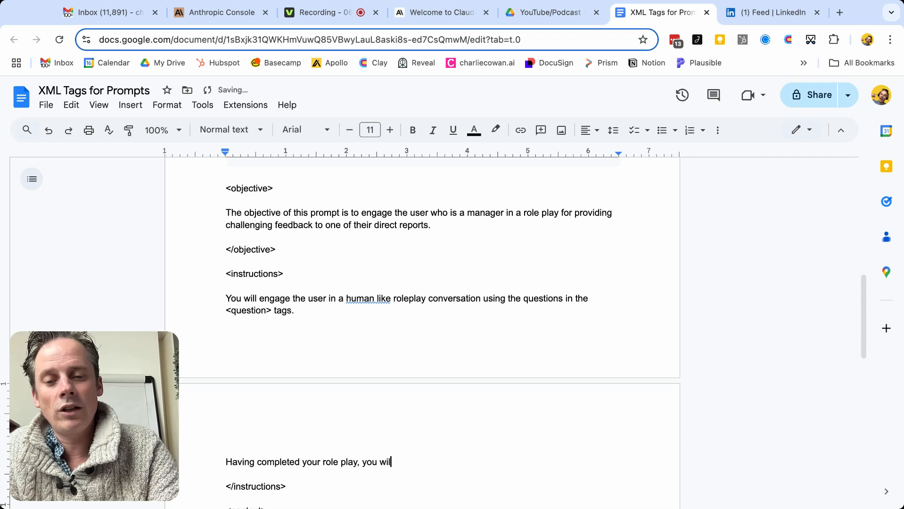
text(provide the)
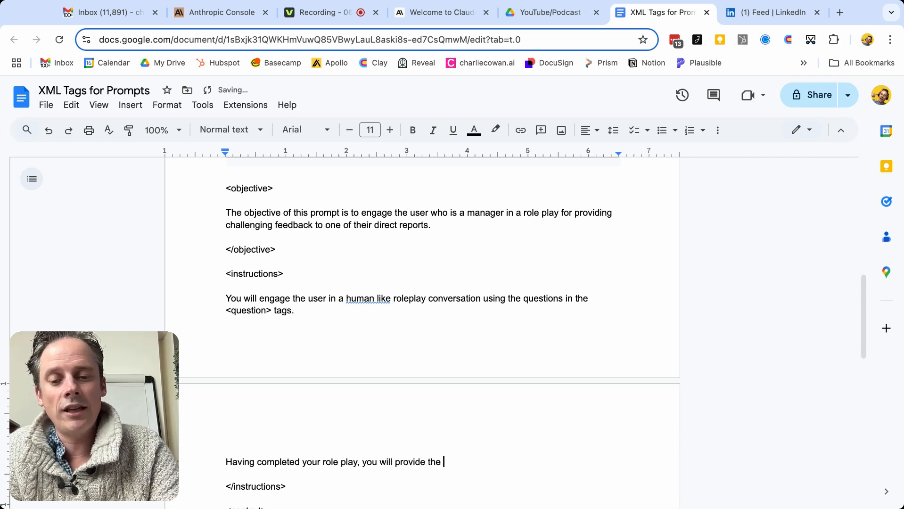
text(user with a re)
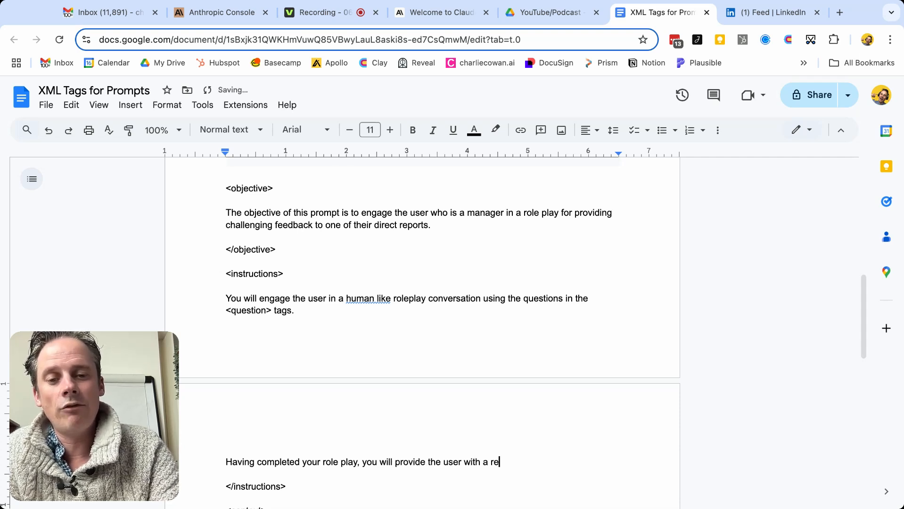
text(port containing)
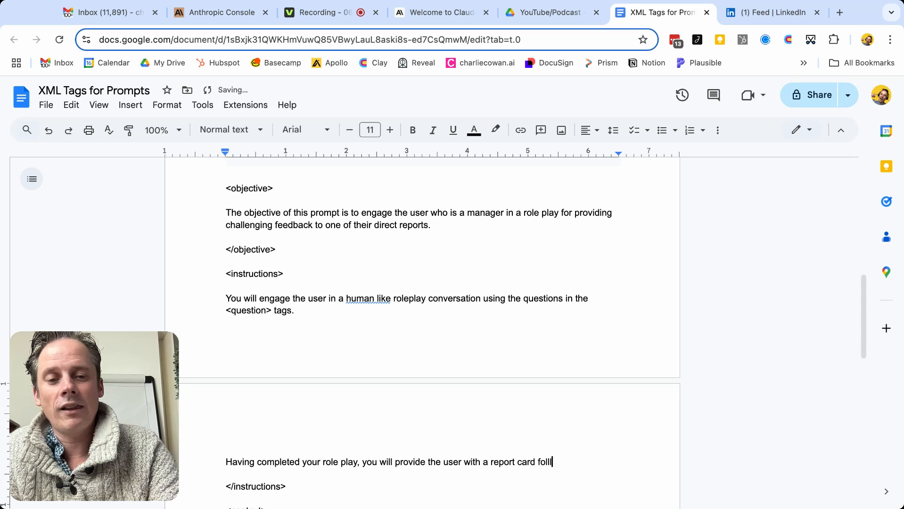
text(owing t)
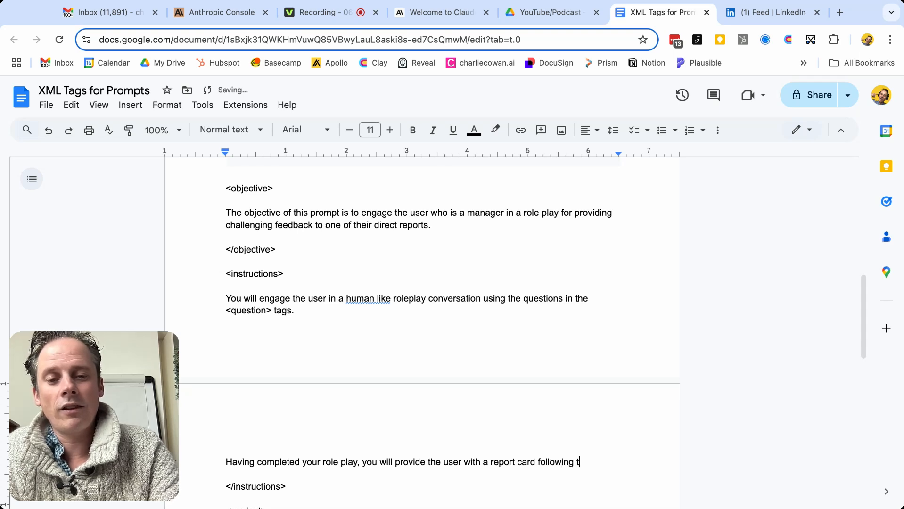
text(he format of t)
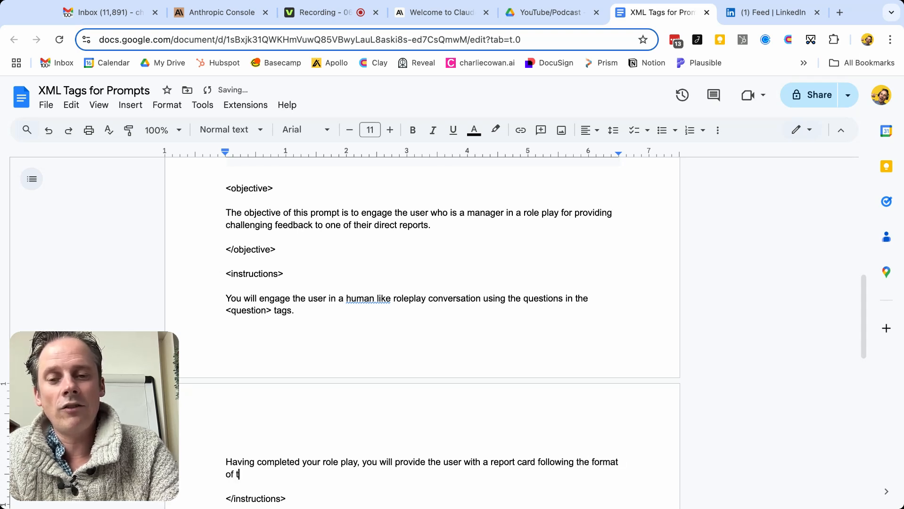
text(he <tem)
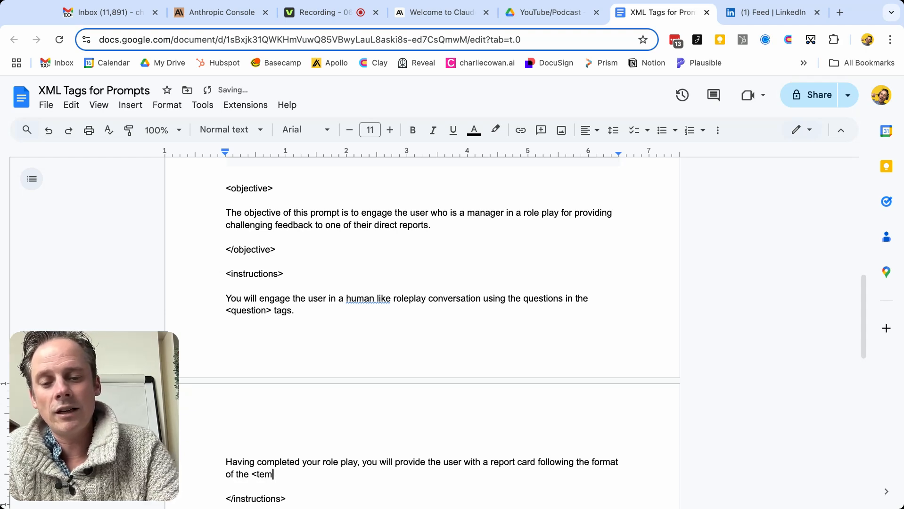
text(plate> tag)
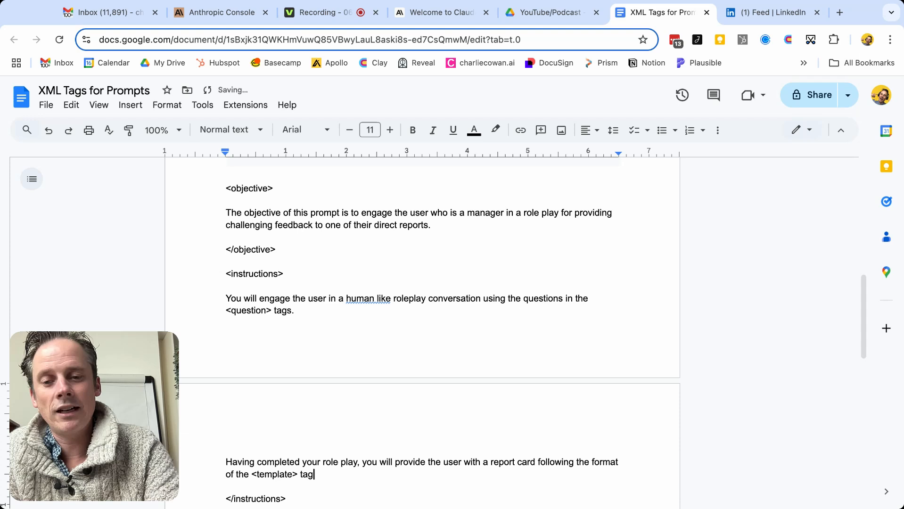
Step: Add the placeholder lines 'Question 1' and 'Question 2' inside the questions tags
scroll(down, 3)
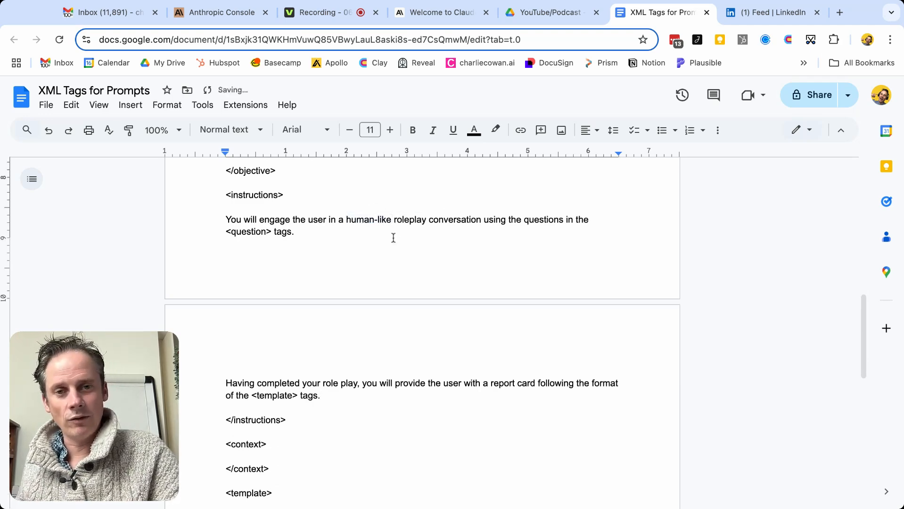
scroll(down, 3)
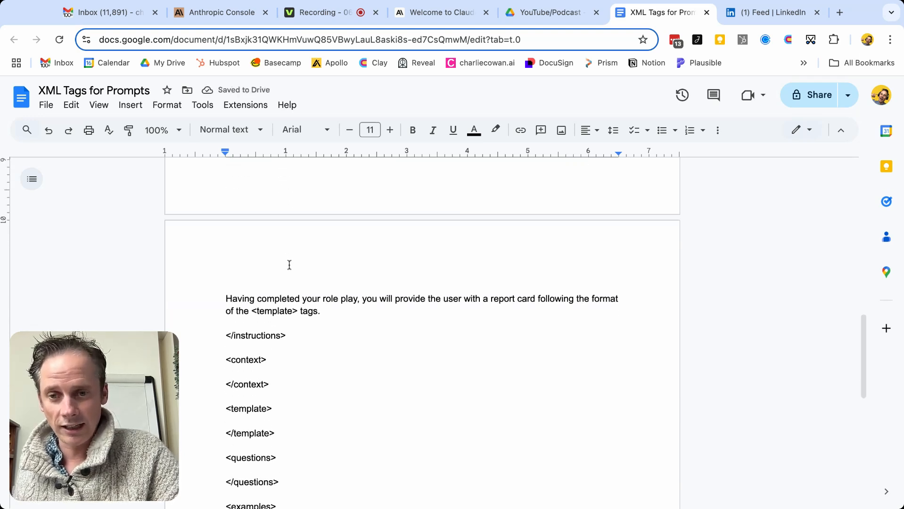
scroll(down, 3)
text(Q)
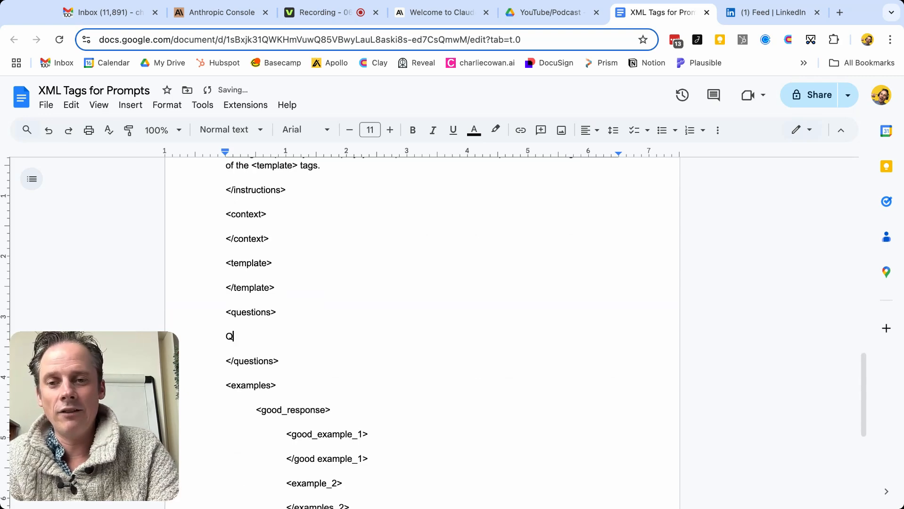
text(u)
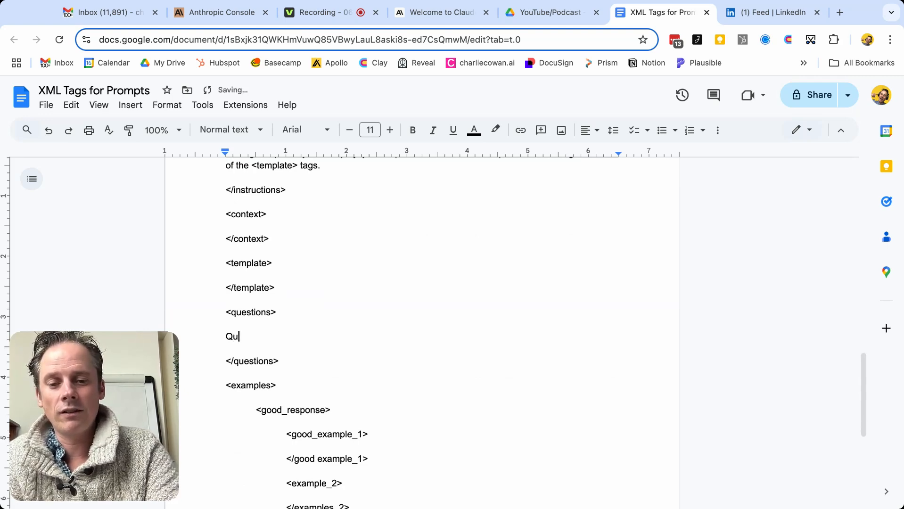
text(estion 1)
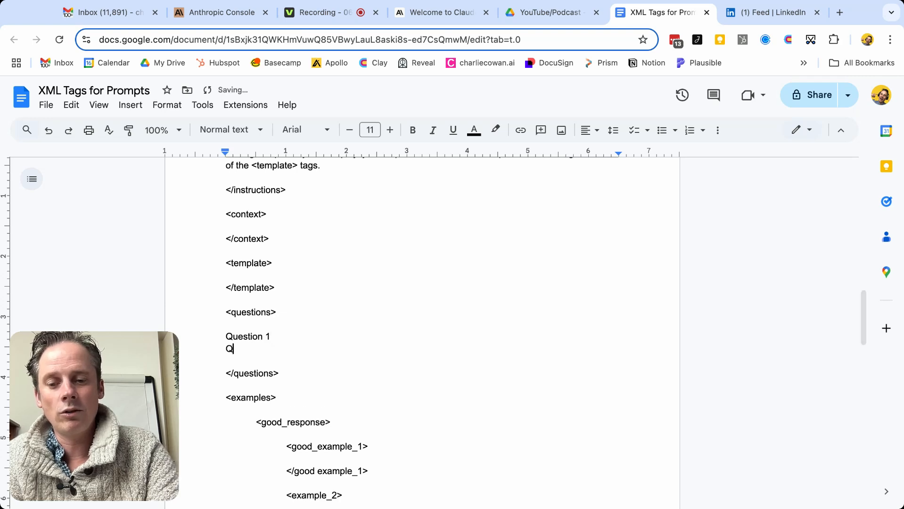
text(uestion 2)
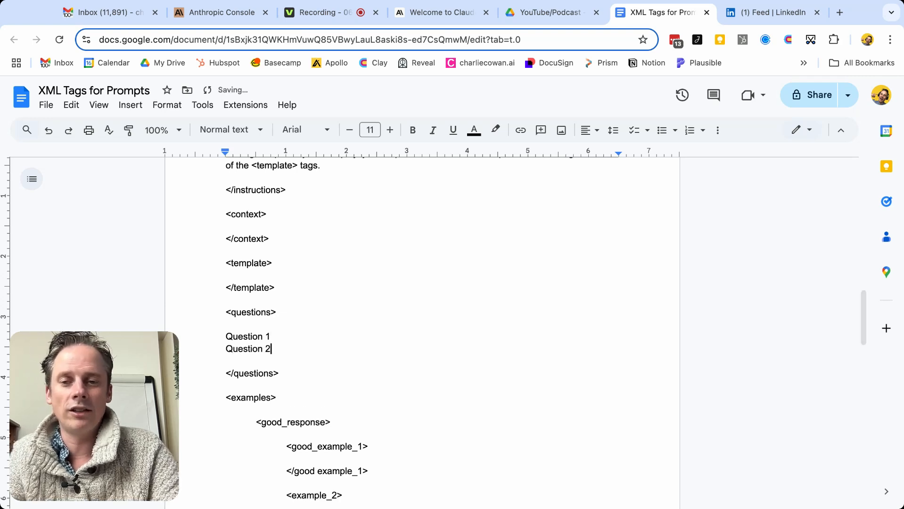
scroll(down, 3)
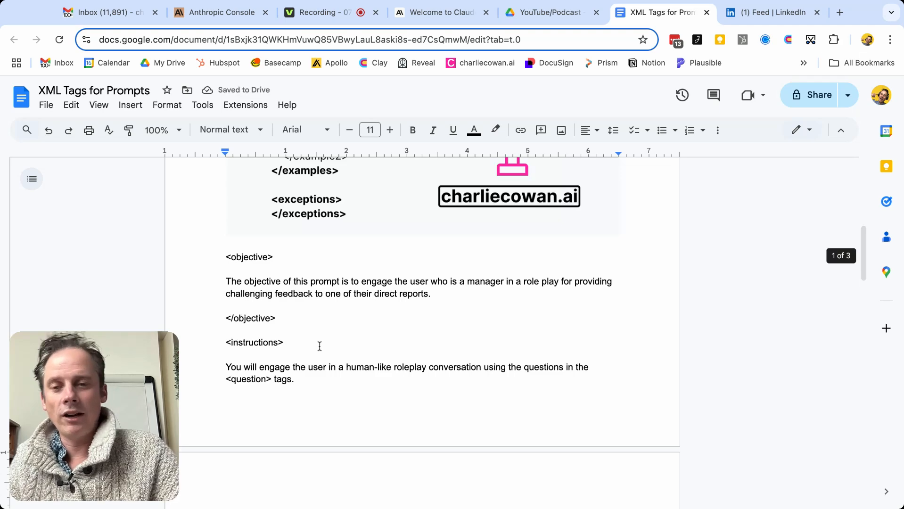
scroll(down, 3)
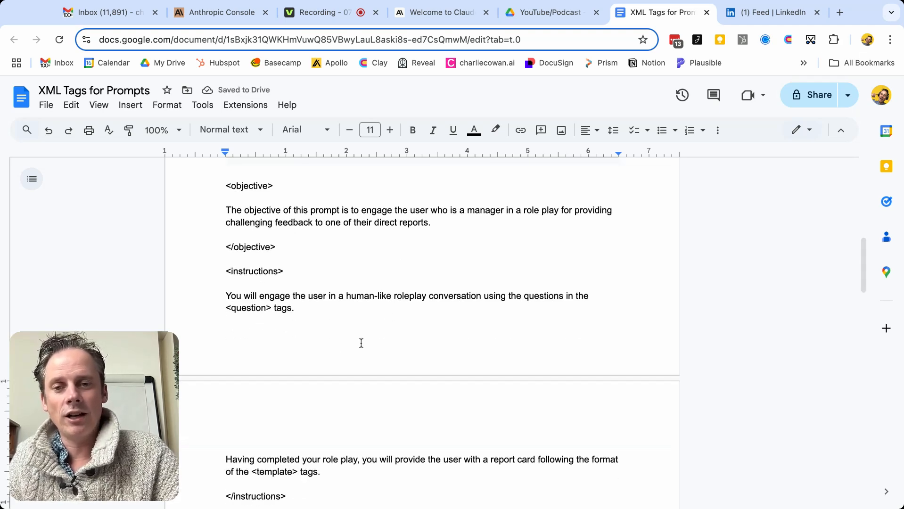
scroll(down, 3)
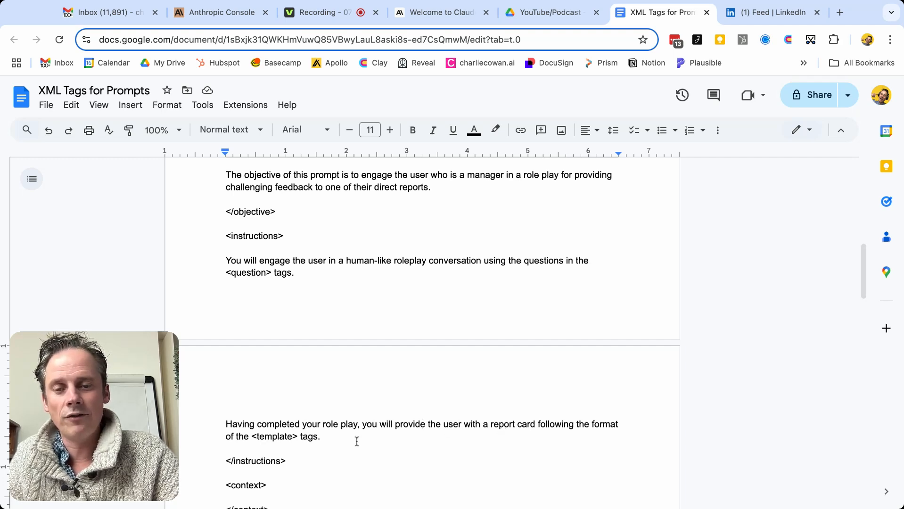
scroll(down, 3)
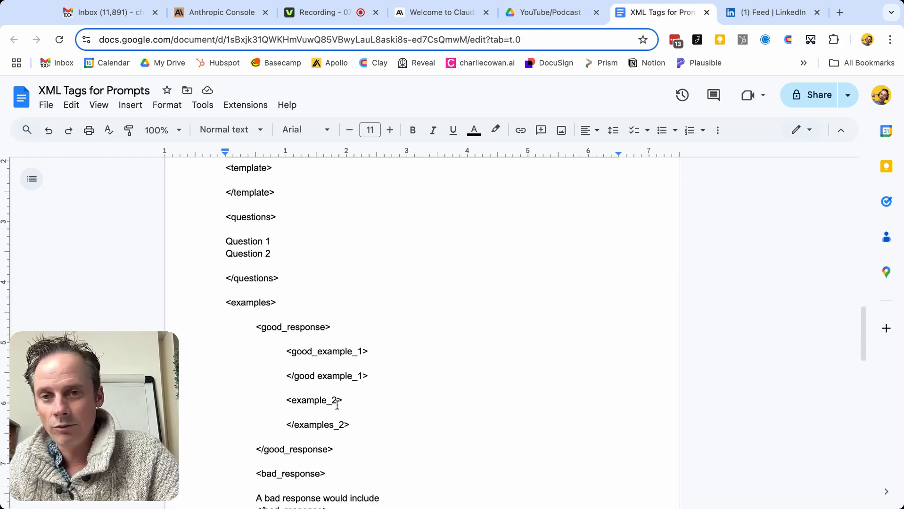
scroll(up, 3)
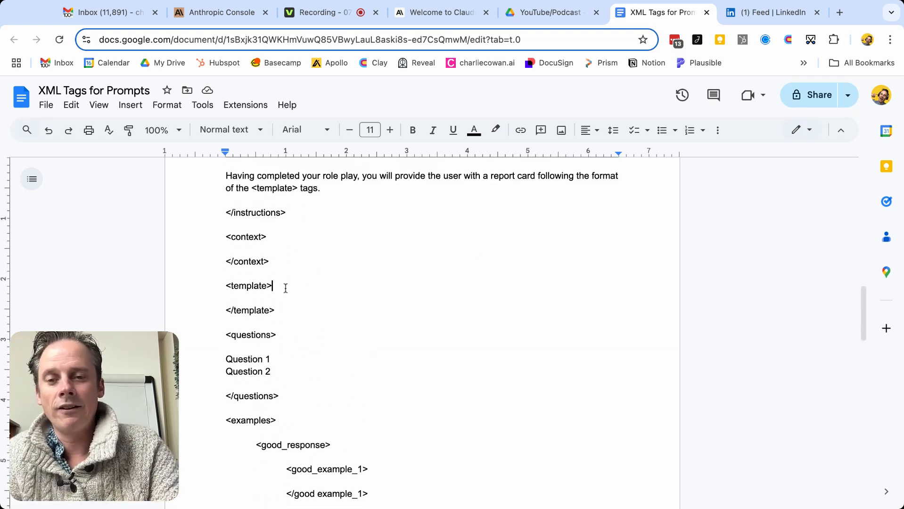
Step: Type a '#Report Assessment' heading and a '## Title' subheading, correcting a typo
text(#)
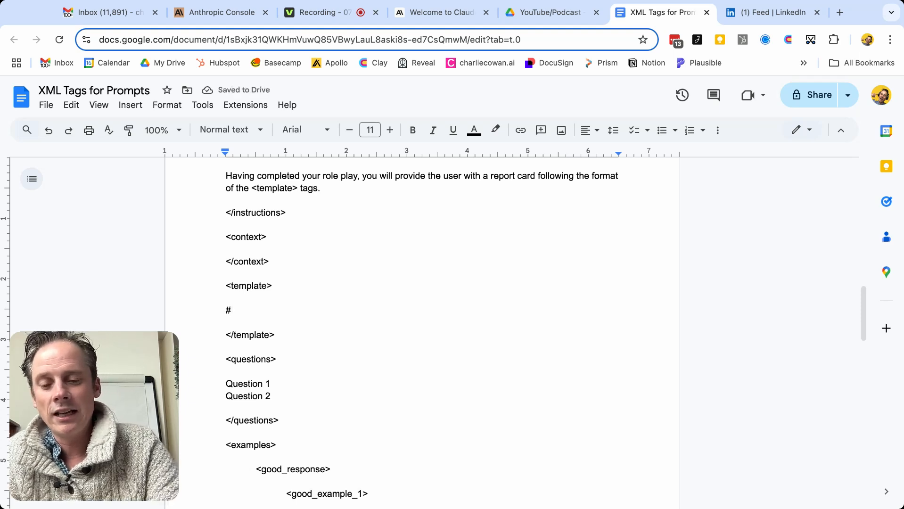
text(Report Ass)
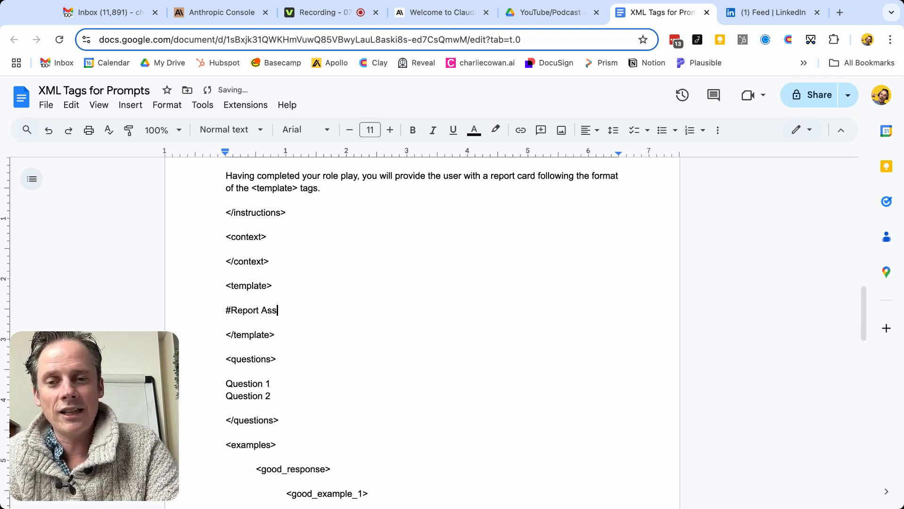
text(essment)
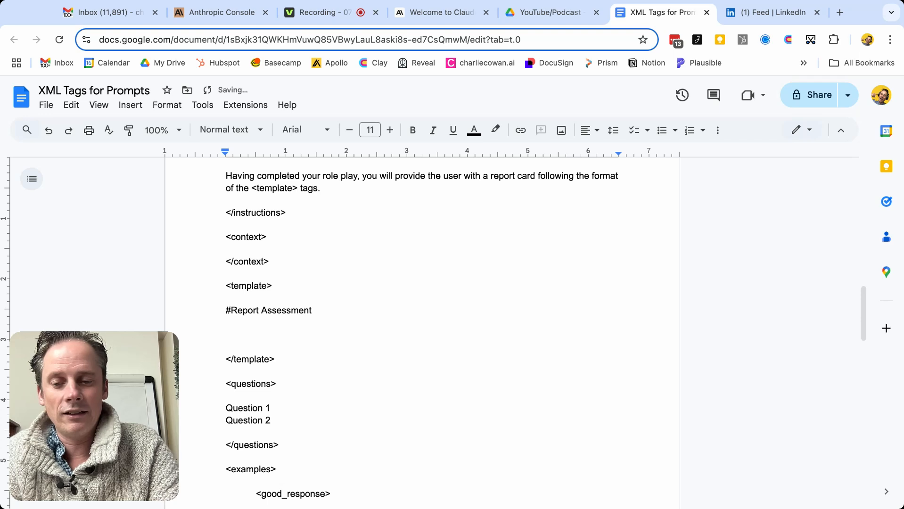
text(## T)
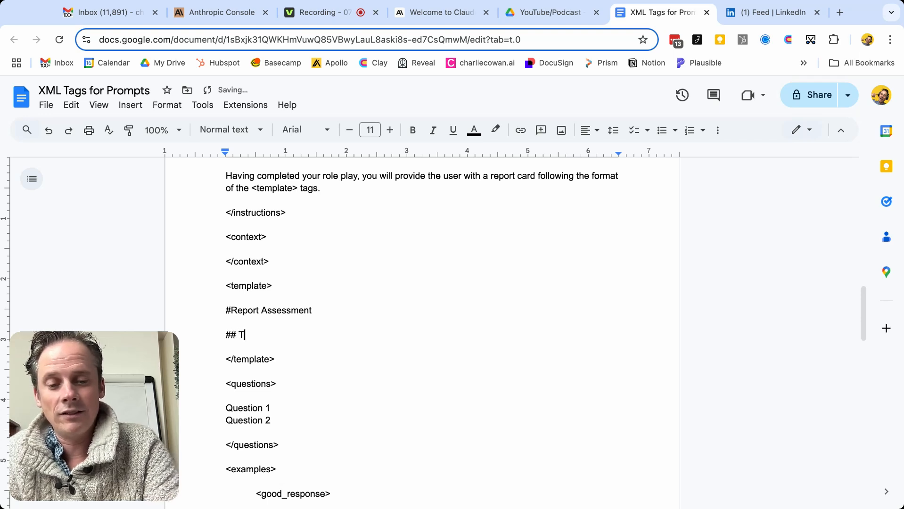
text(tiol)
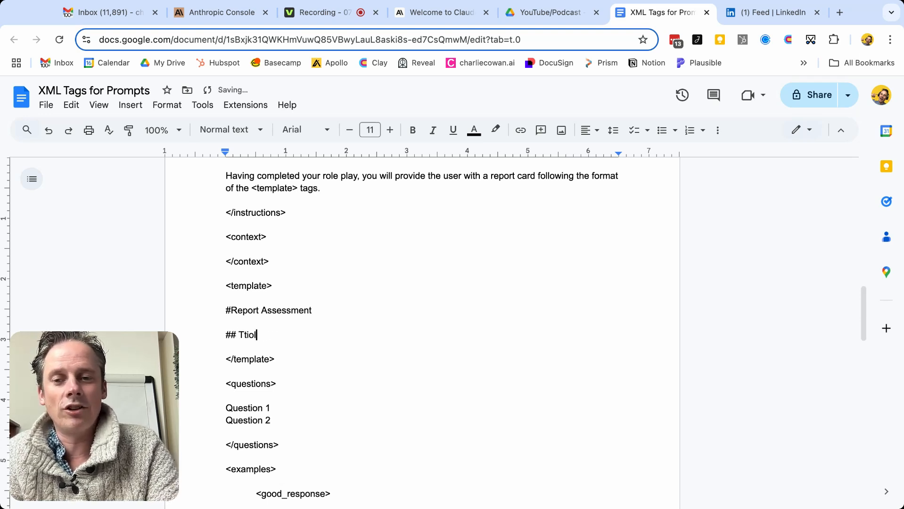
key(Backspace)
text(itle)
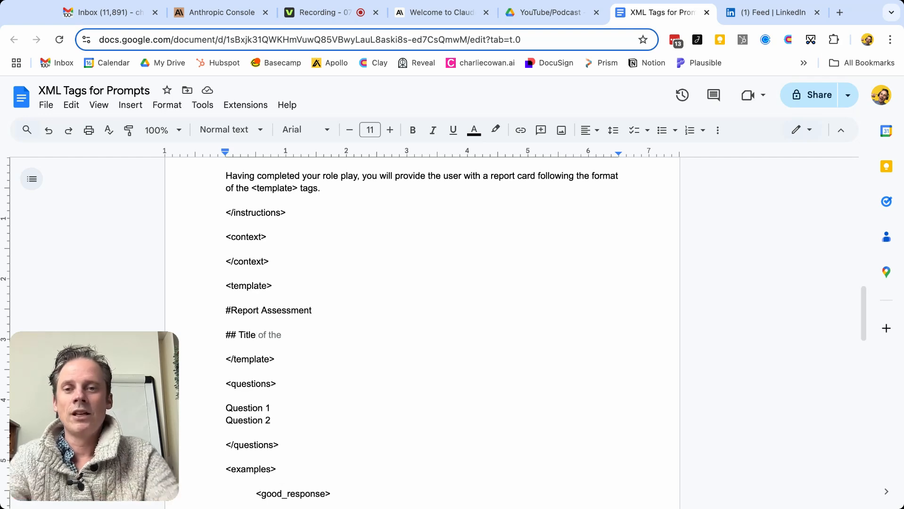
scroll(up, 3)
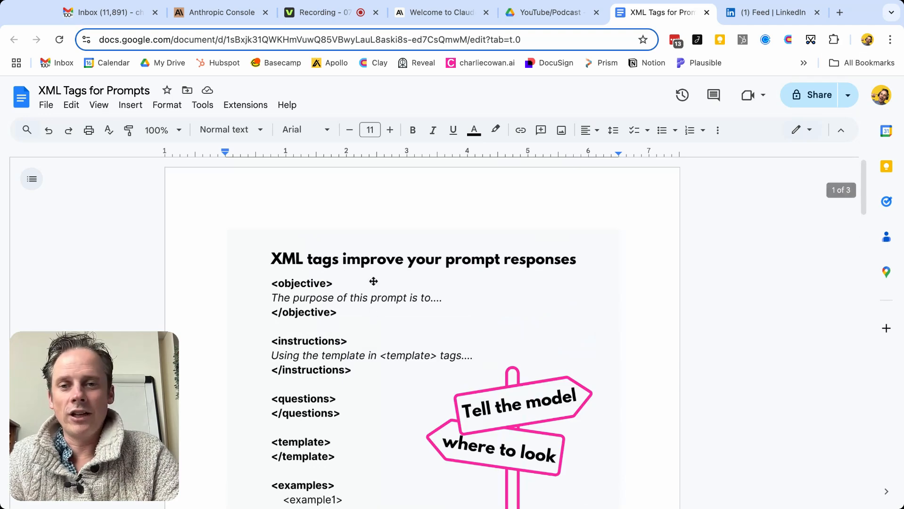
scroll(down, 3)
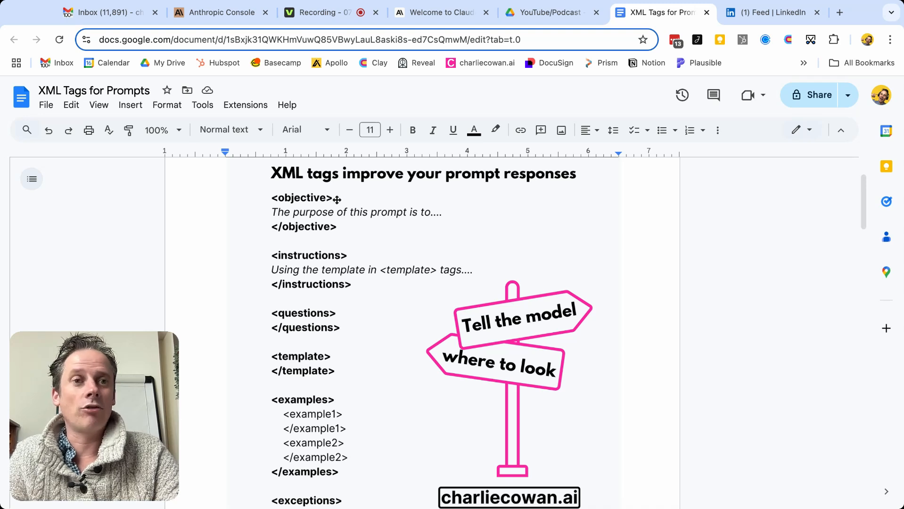
mouse_move(333, 198)
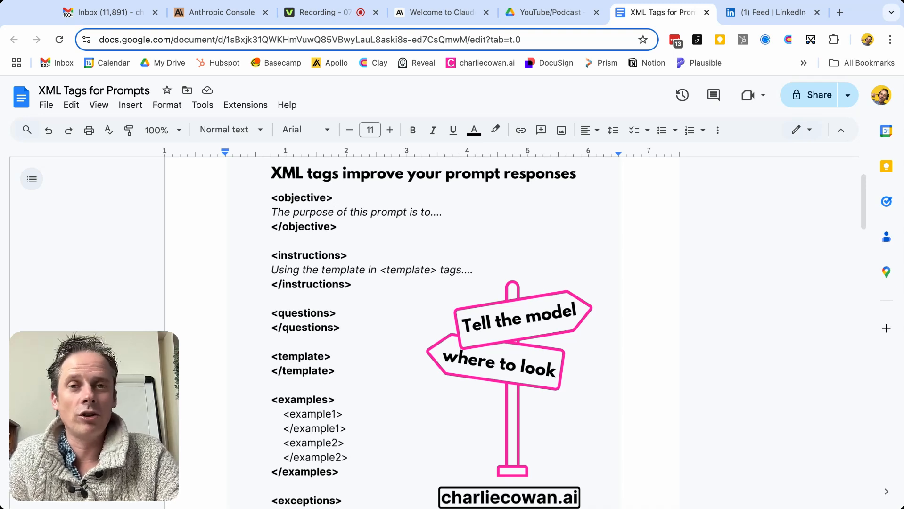